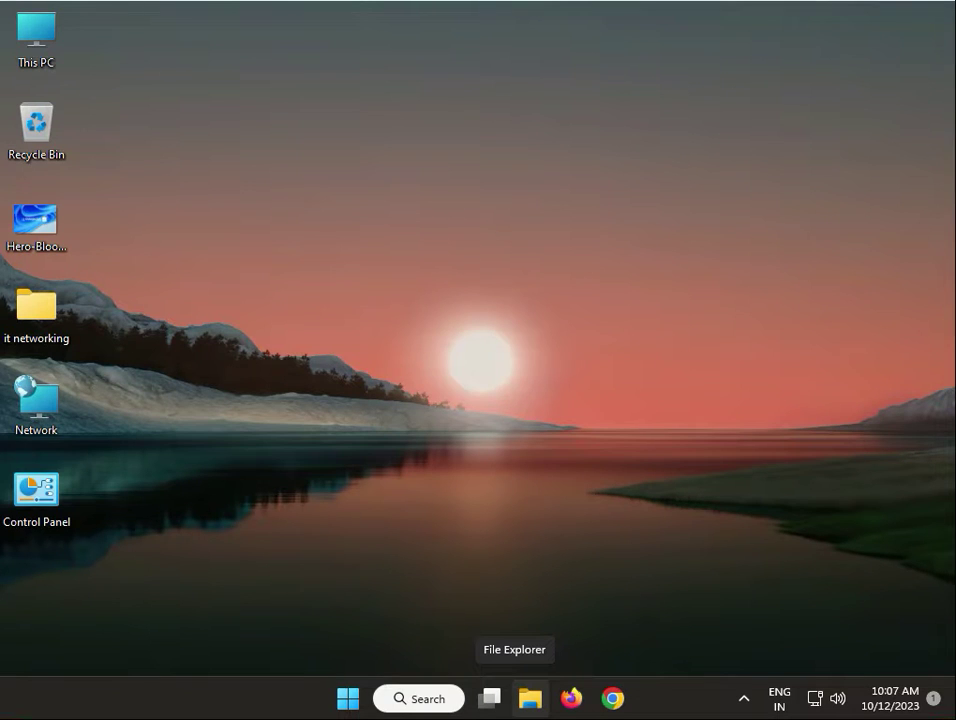
{"action": "mouse_move", "coordinate": [571, 698]}
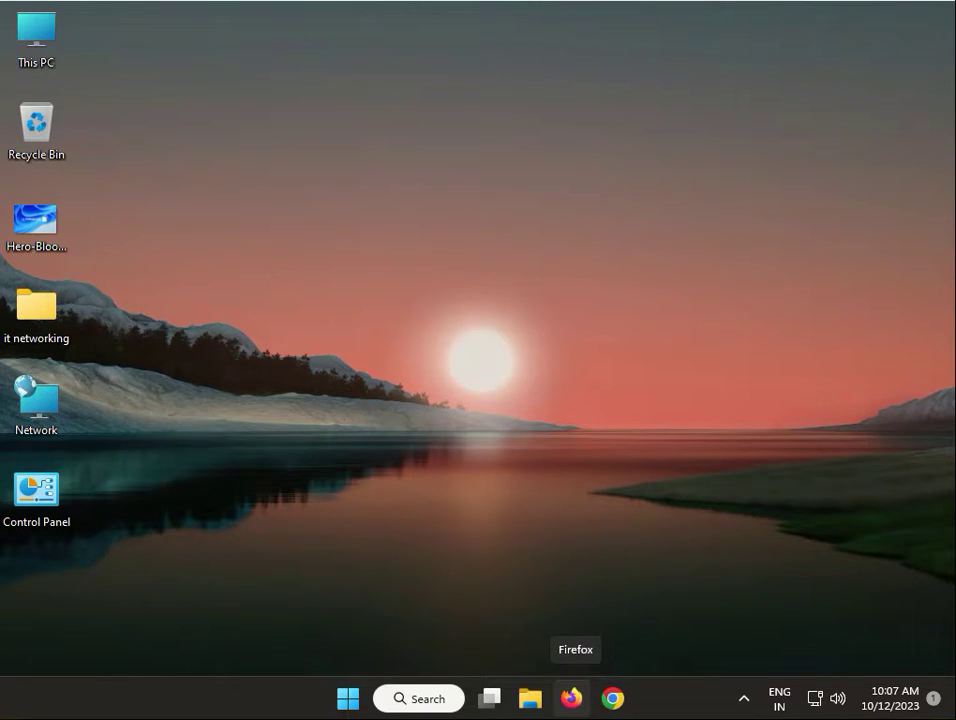
{"action": "mouse_move", "coordinate": [347, 698]}
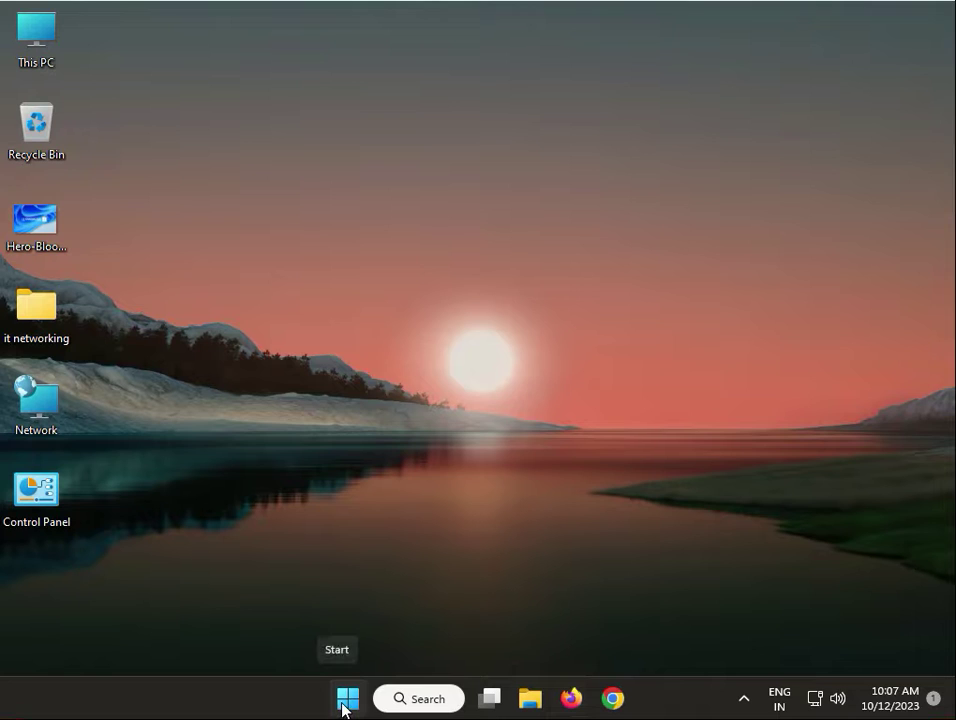
Step: Open Windows Security from Start and choose Microsoft Defender Antivirus (offline scan) under Scan options
{"action": "left_click", "coordinate": [347, 698]}
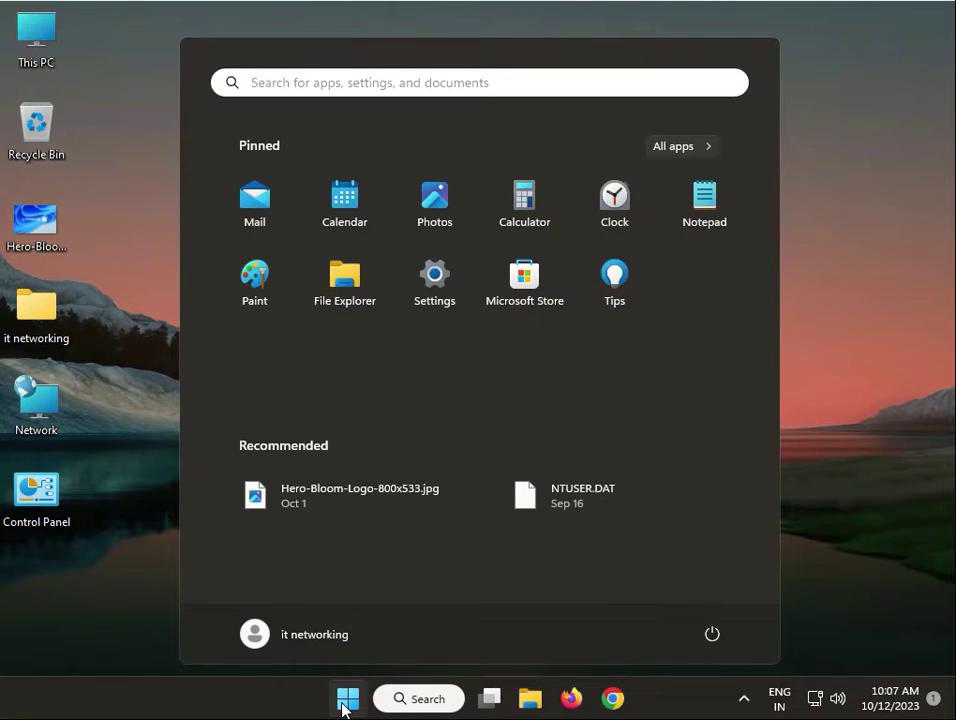
{"action": "type", "text": "win"}
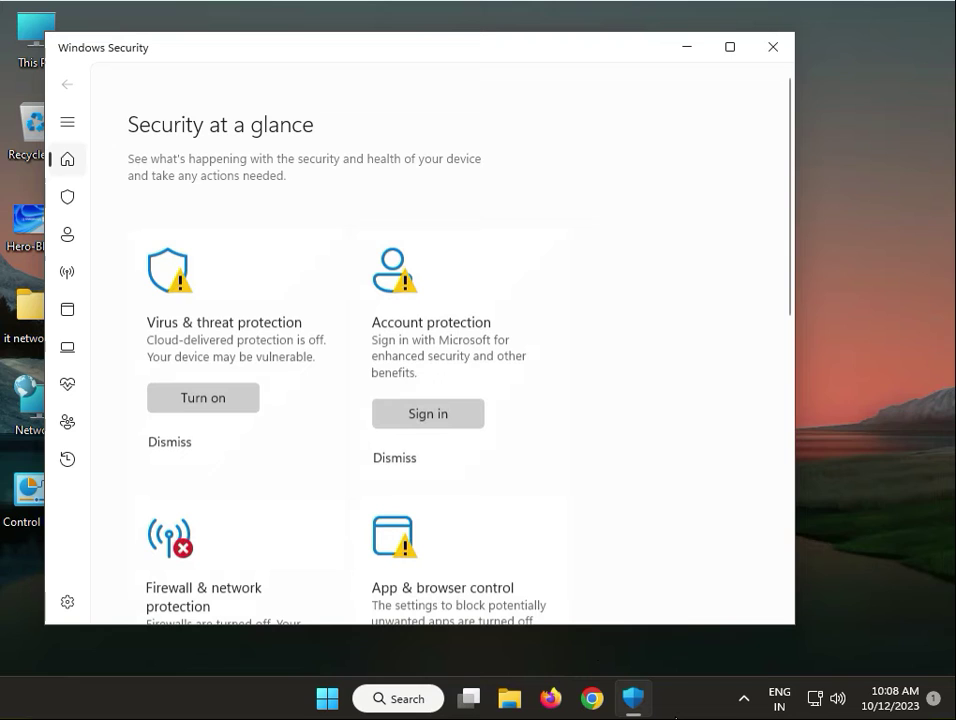
{"action": "mouse_move", "coordinate": [180, 343]}
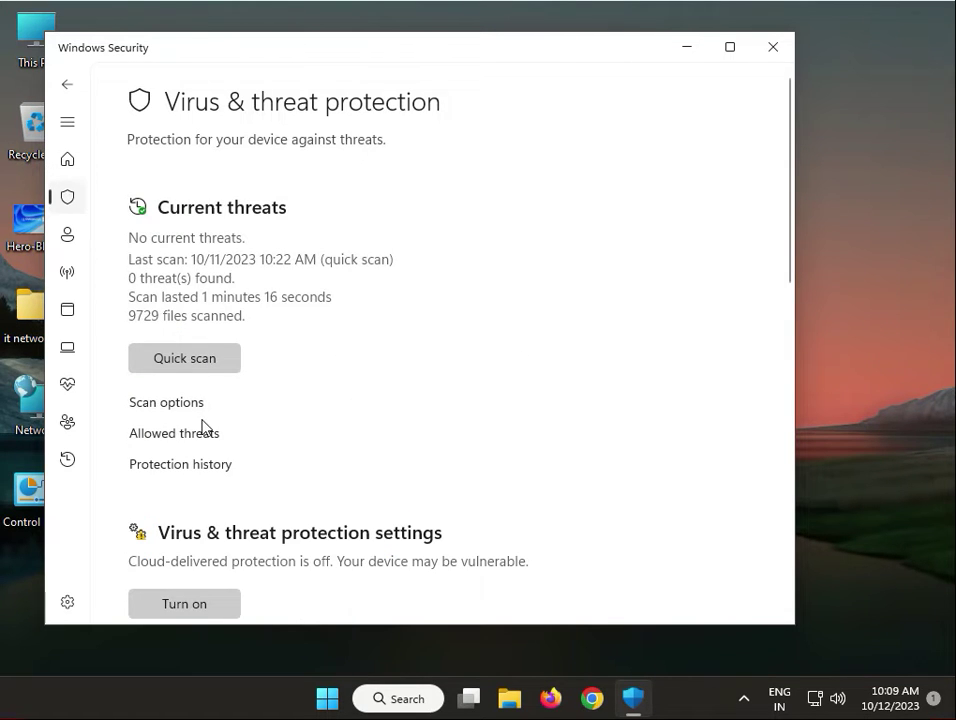
{"action": "left_click", "coordinate": [166, 401]}
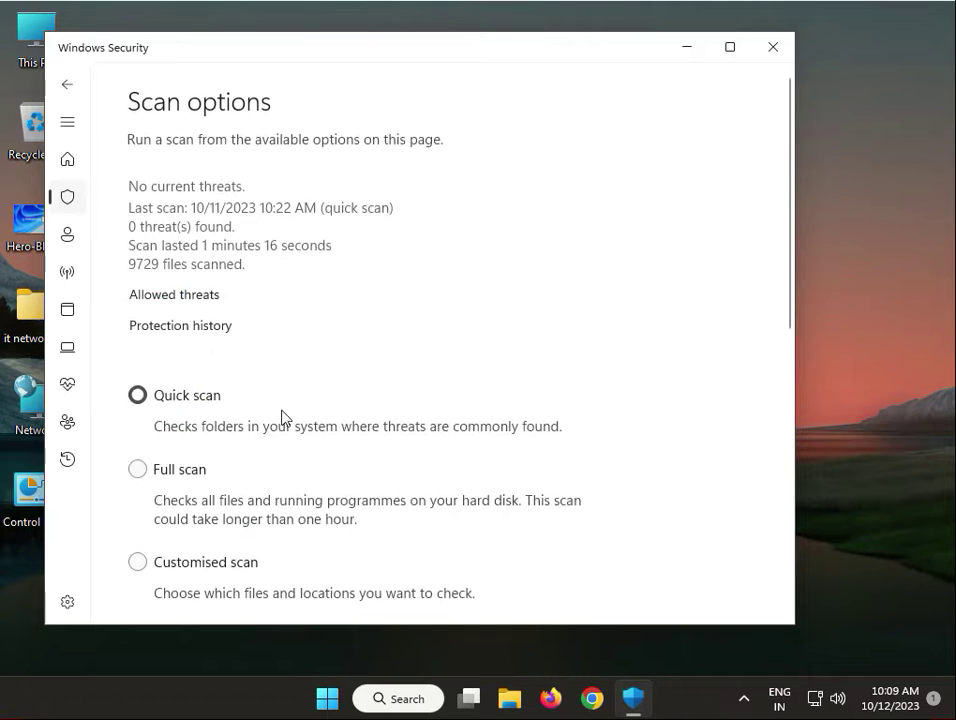
{"action": "scroll", "scroll_direction": "down", "scroll_amount": 3}
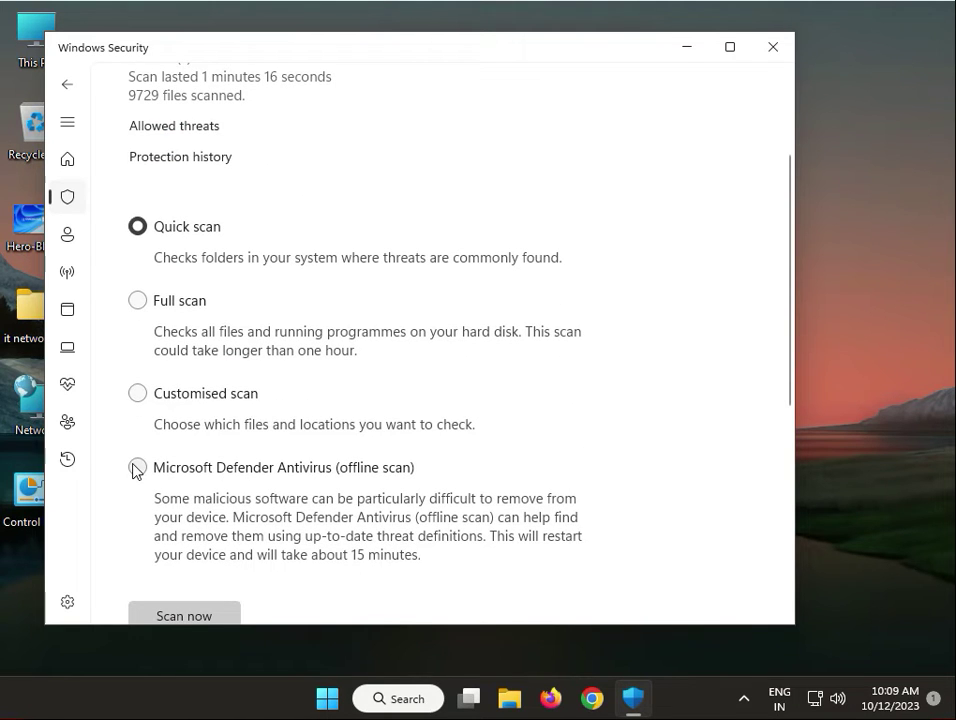
{"action": "left_click", "coordinate": [137, 467]}
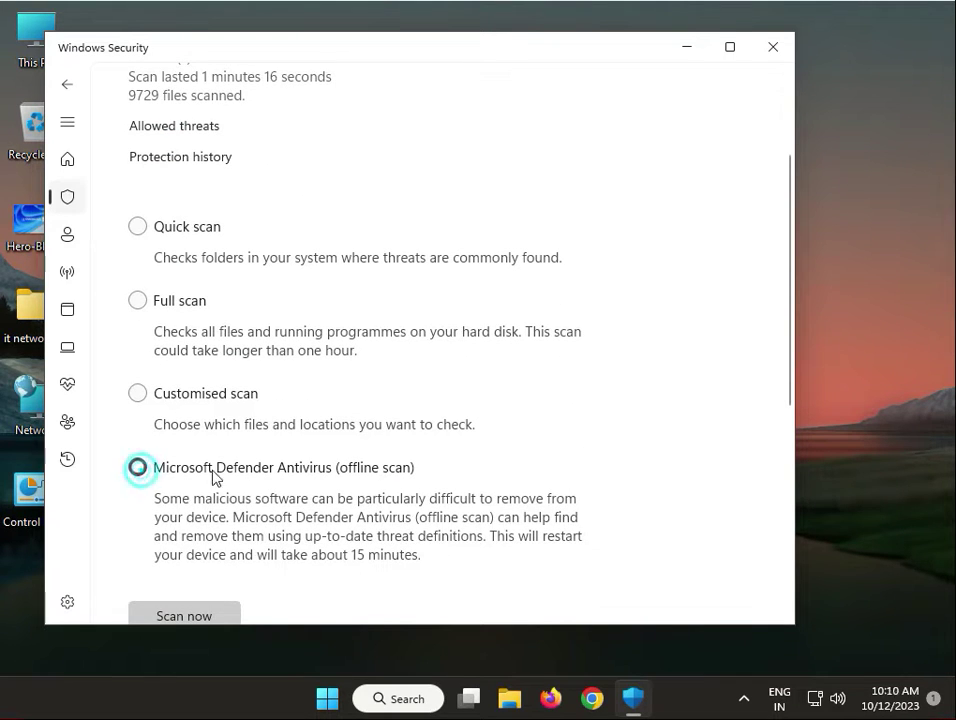
{"action": "mouse_move", "coordinate": [358, 480]}
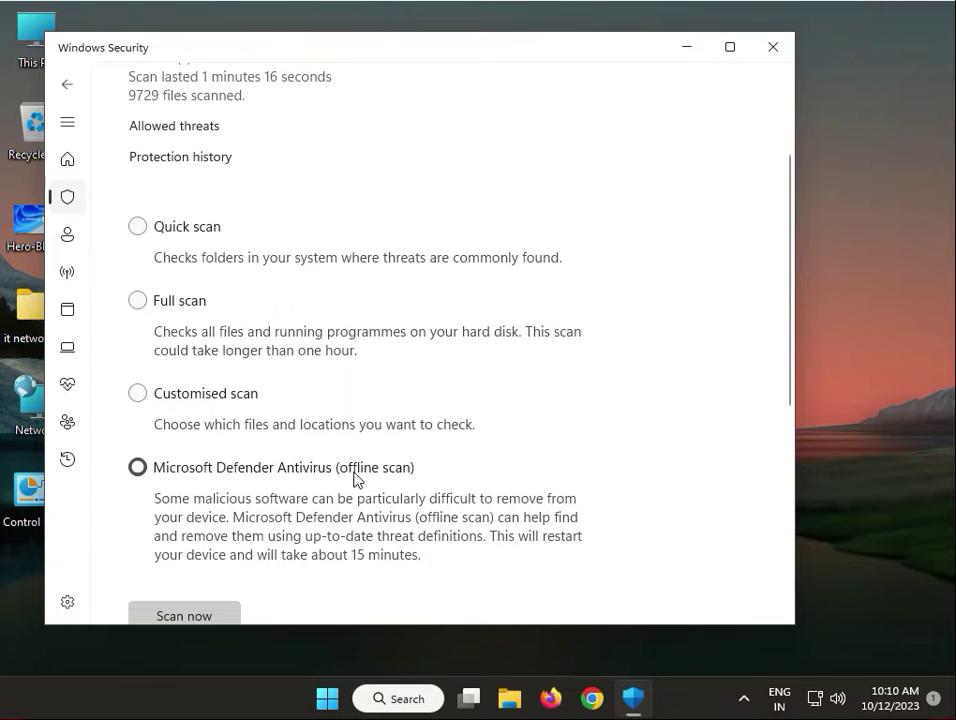
{"action": "mouse_move", "coordinate": [312, 566]}
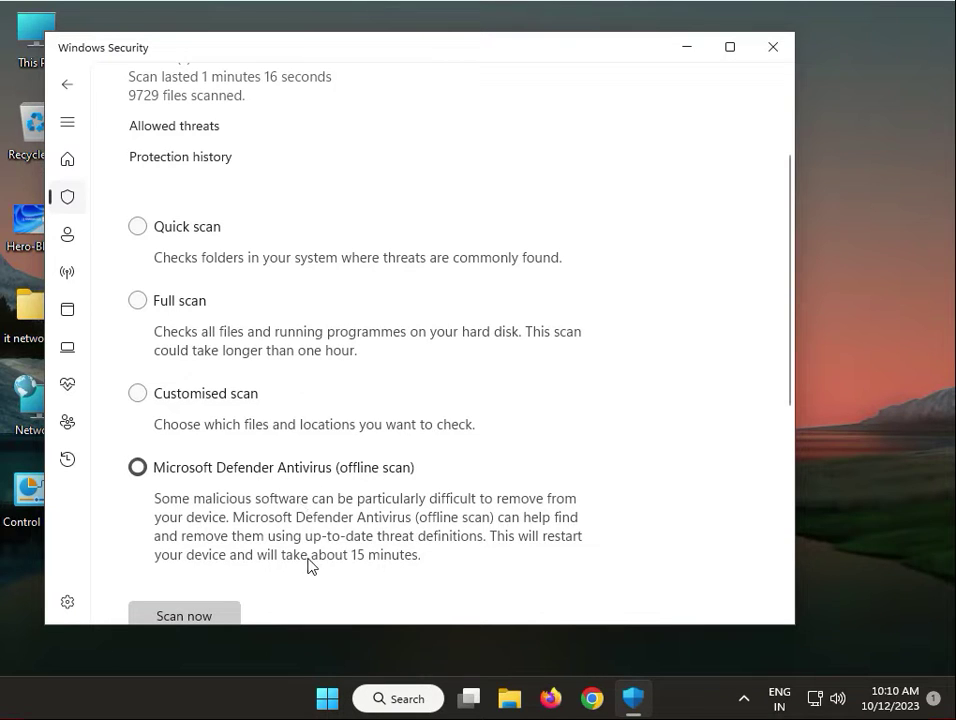
{"action": "mouse_move", "coordinate": [380, 570]}
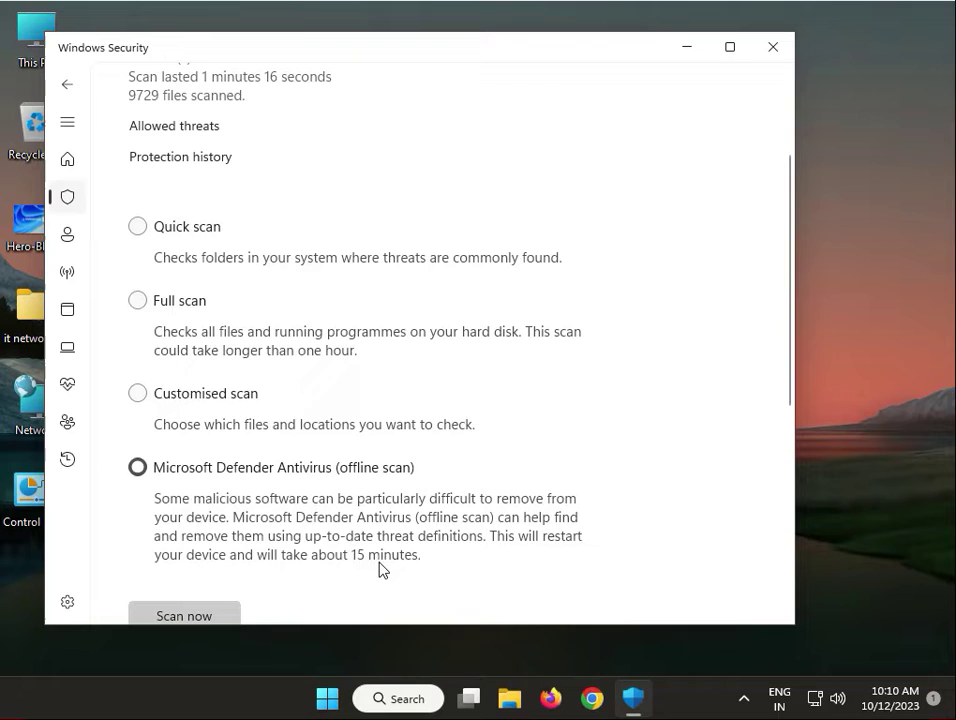
{"action": "mouse_move", "coordinate": [252, 600]}
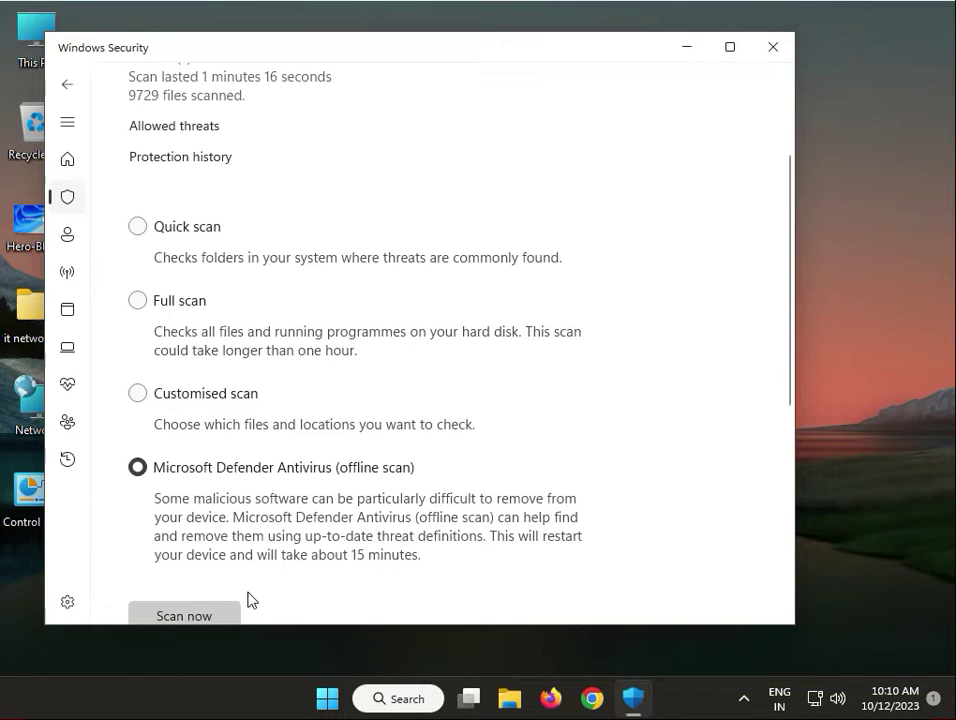
{"action": "mouse_move", "coordinate": [633, 698]}
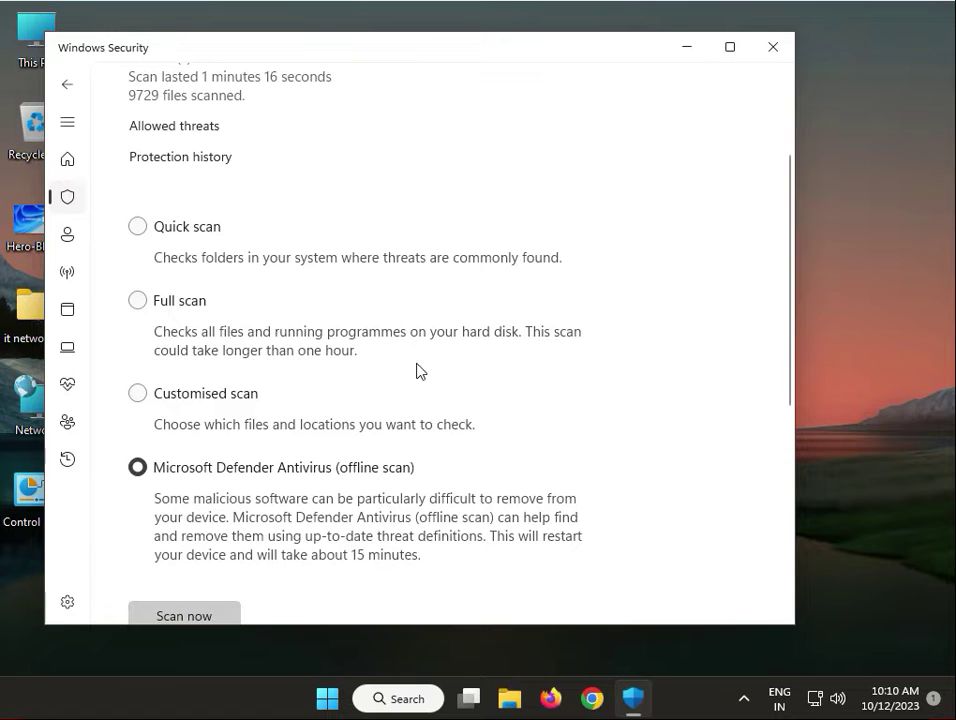
Step: Run msconfig, disable all non-Microsoft services, apply, and exit without restarting
{"action": "left_click", "coordinate": [772, 47]}
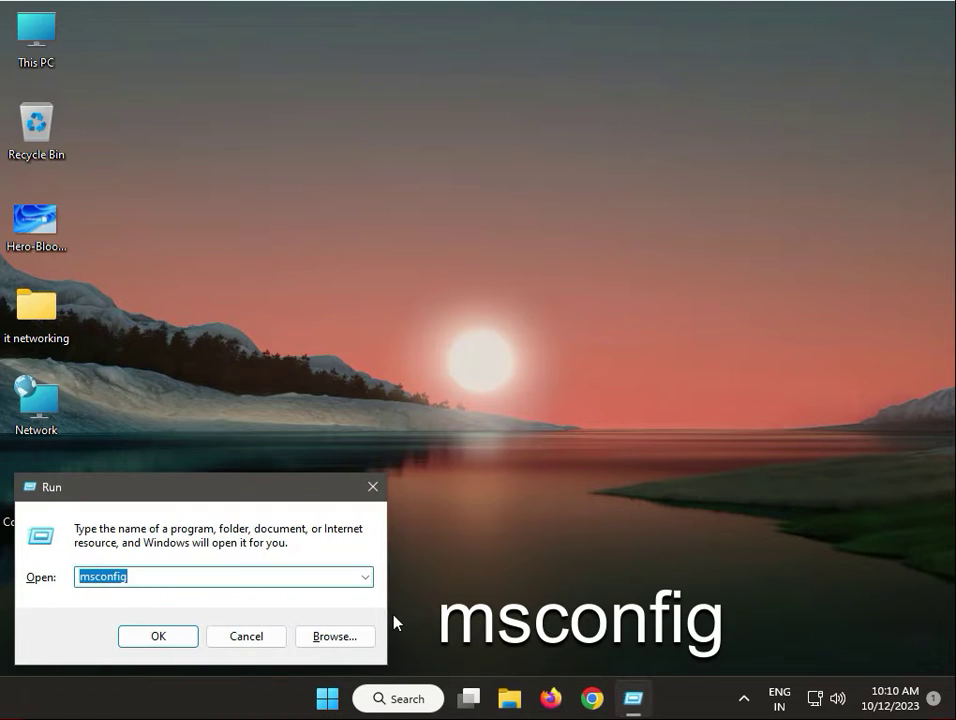
{"action": "mouse_move", "coordinate": [157, 636]}
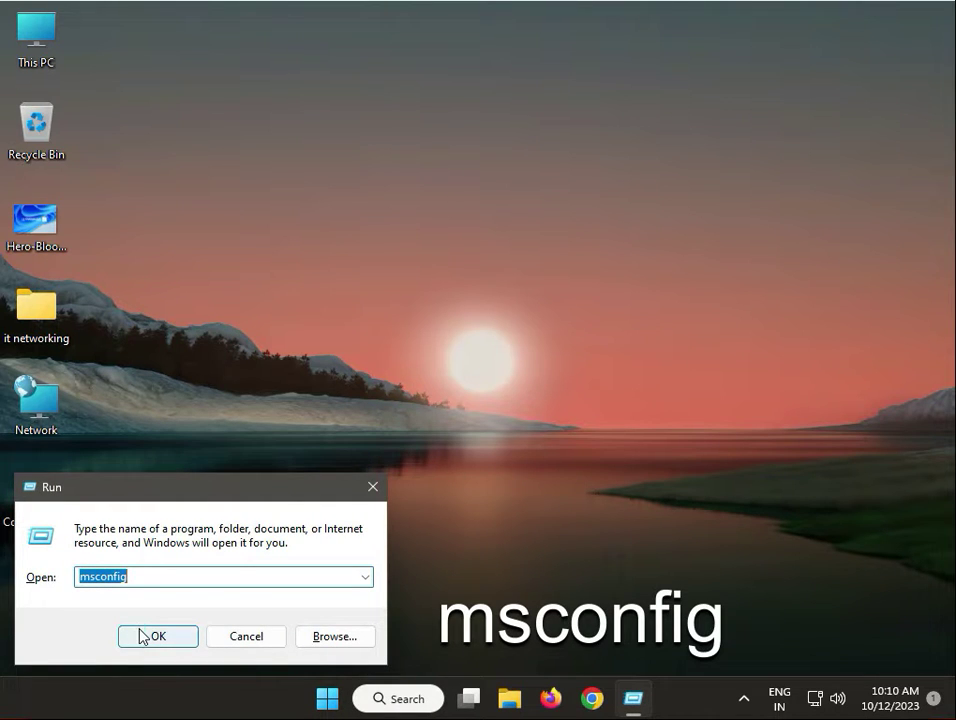
{"action": "left_click", "coordinate": [157, 636]}
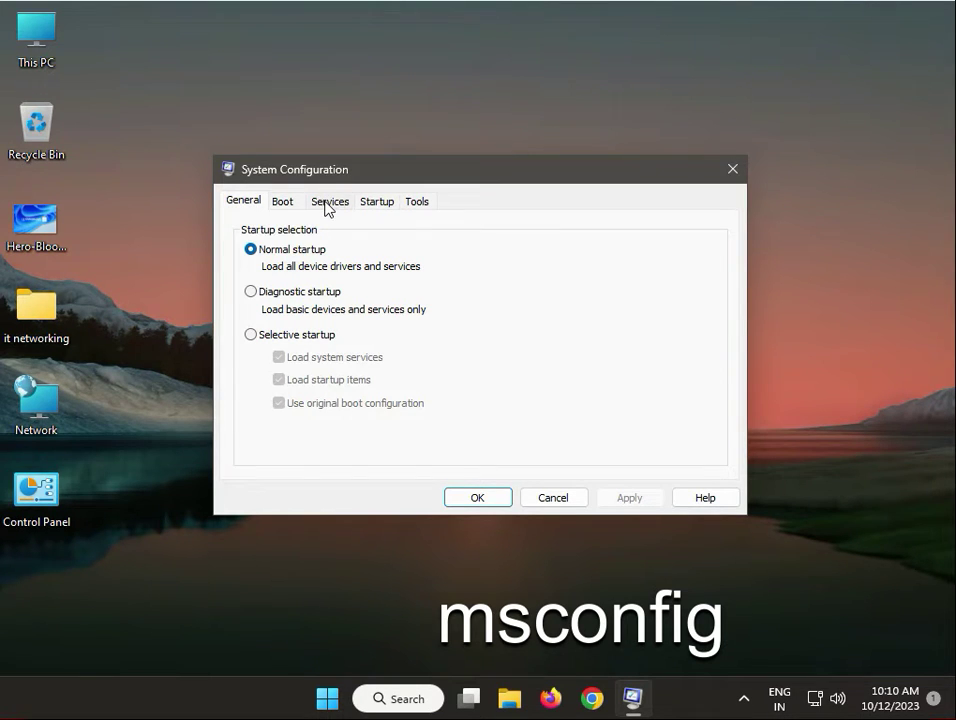
{"action": "left_click", "coordinate": [330, 201]}
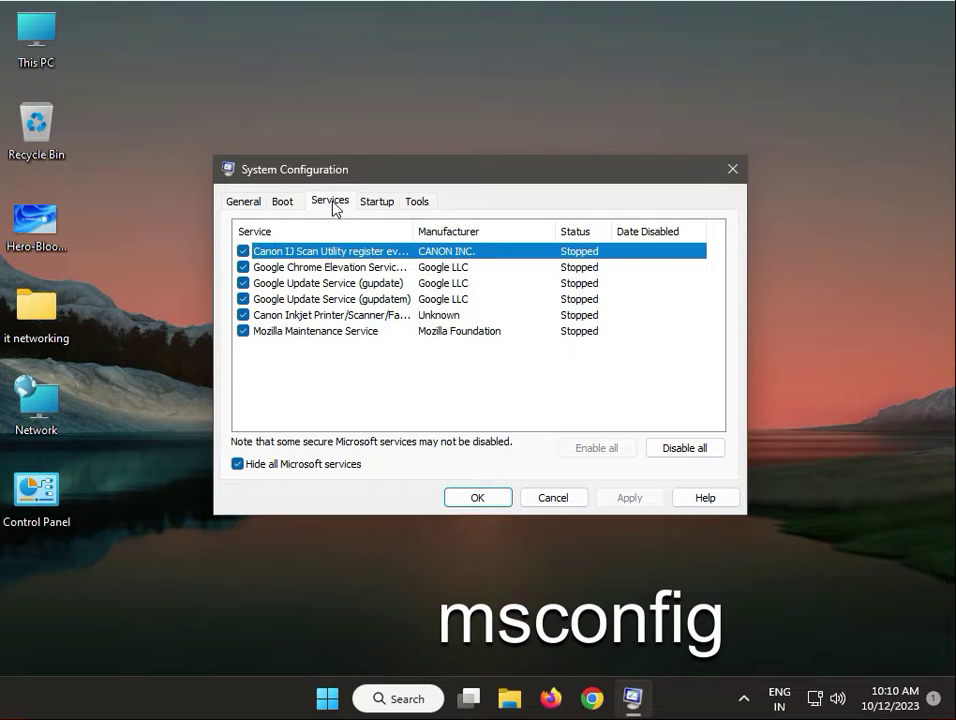
{"action": "left_click", "coordinate": [377, 201]}
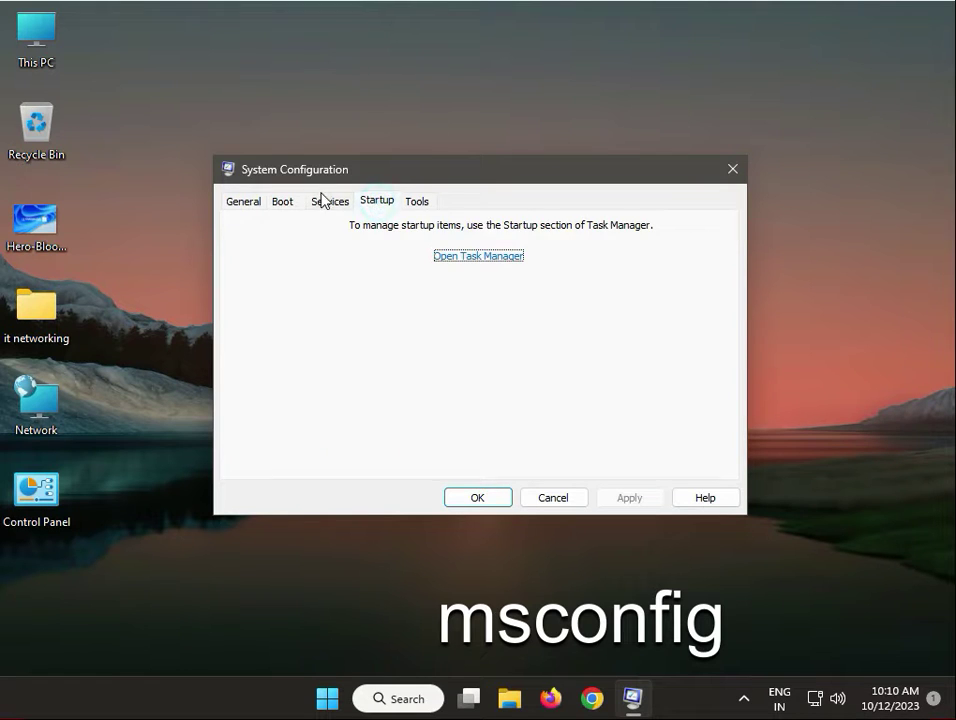
{"action": "left_click", "coordinate": [330, 201]}
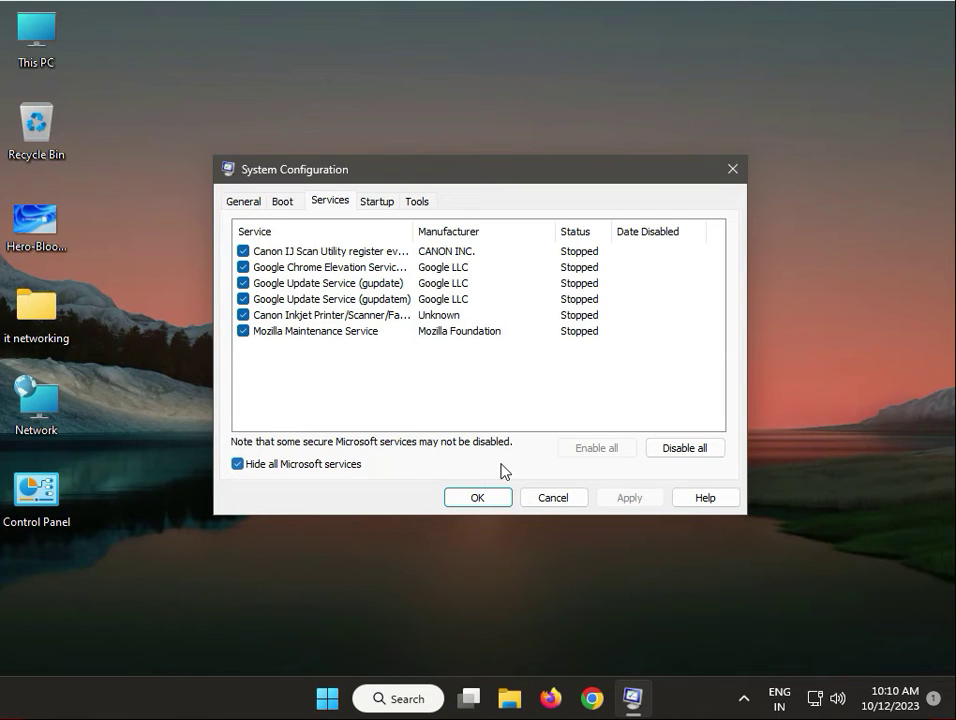
{"action": "left_click", "coordinate": [684, 447]}
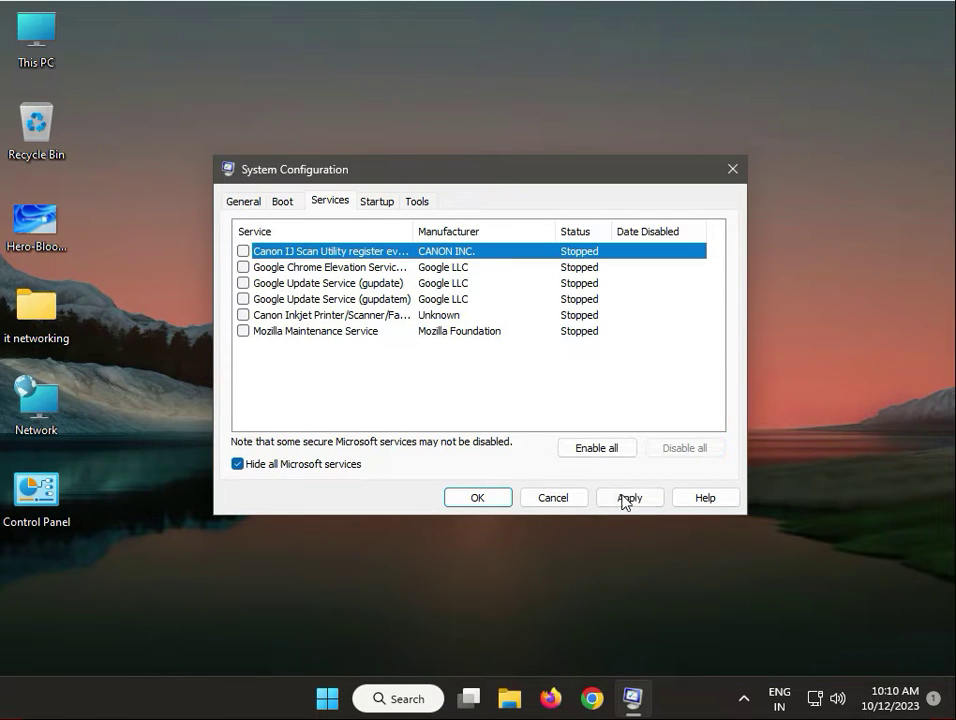
{"action": "left_click", "coordinate": [629, 497]}
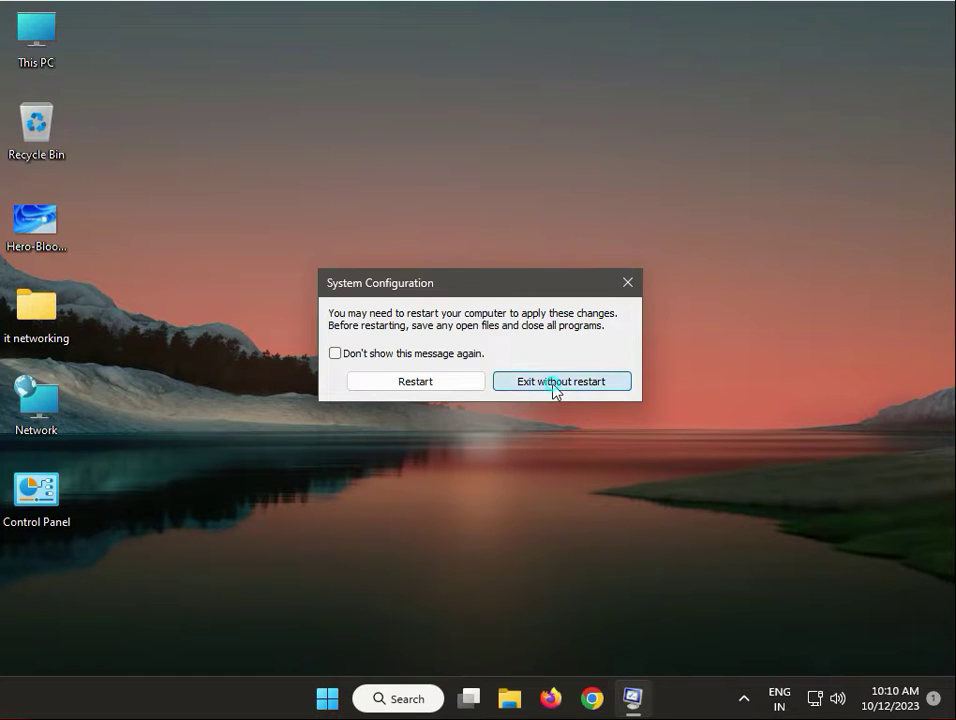
{"action": "left_click", "coordinate": [561, 381]}
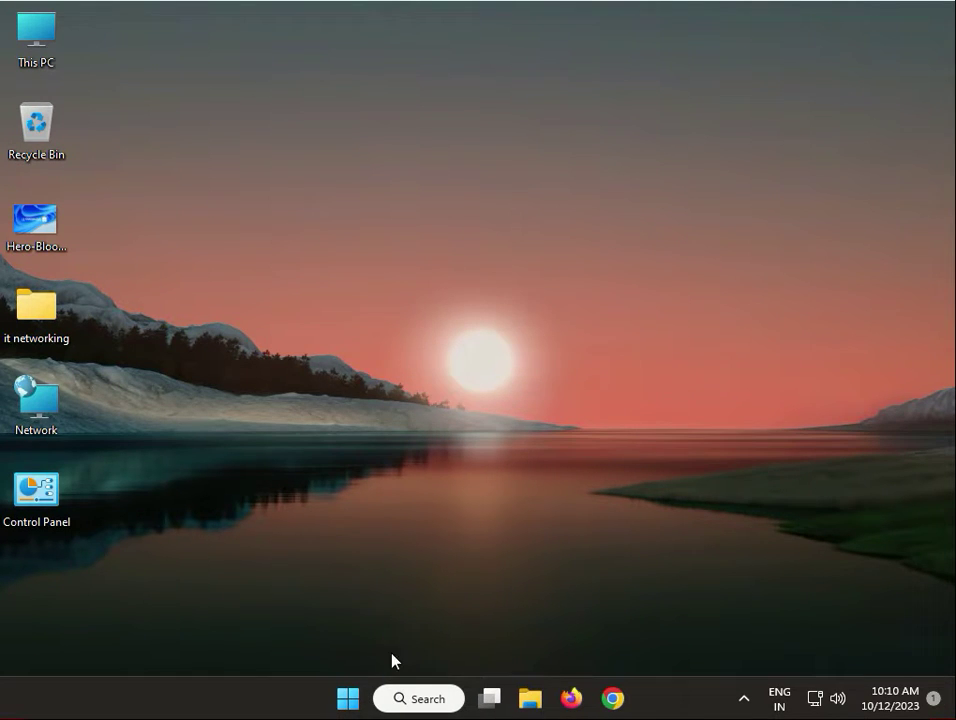
Step: Launch Command Prompt as administrator and approve the User Account Control prompt
{"action": "left_click", "coordinate": [348, 698]}
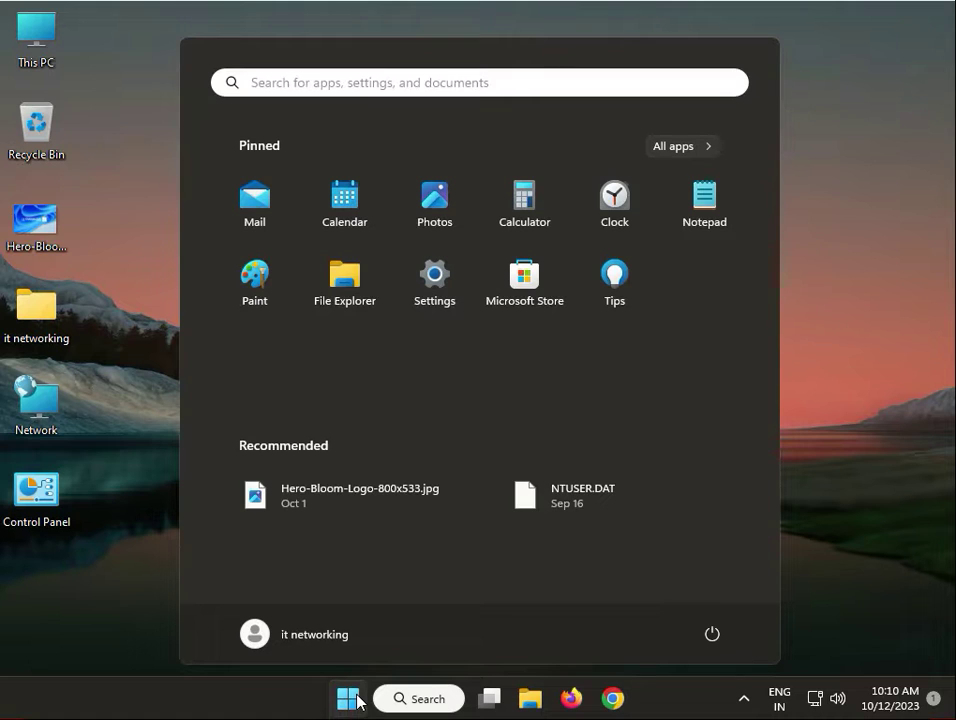
{"action": "type", "text": "md"}
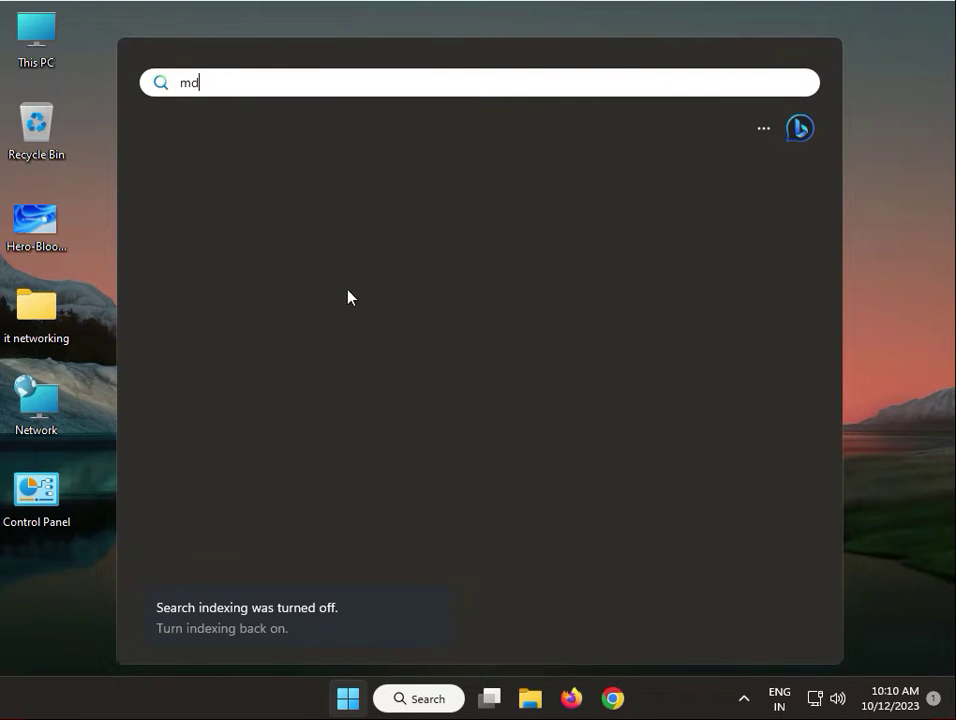
{"action": "key", "text": "Backspace"}
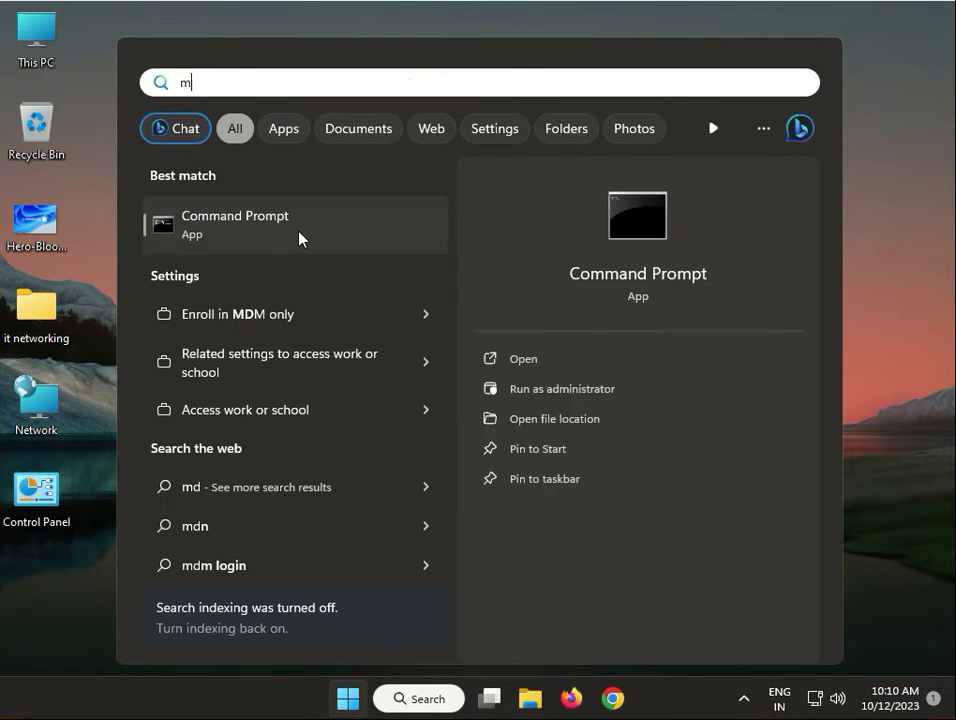
{"action": "type", "text": "cm"}
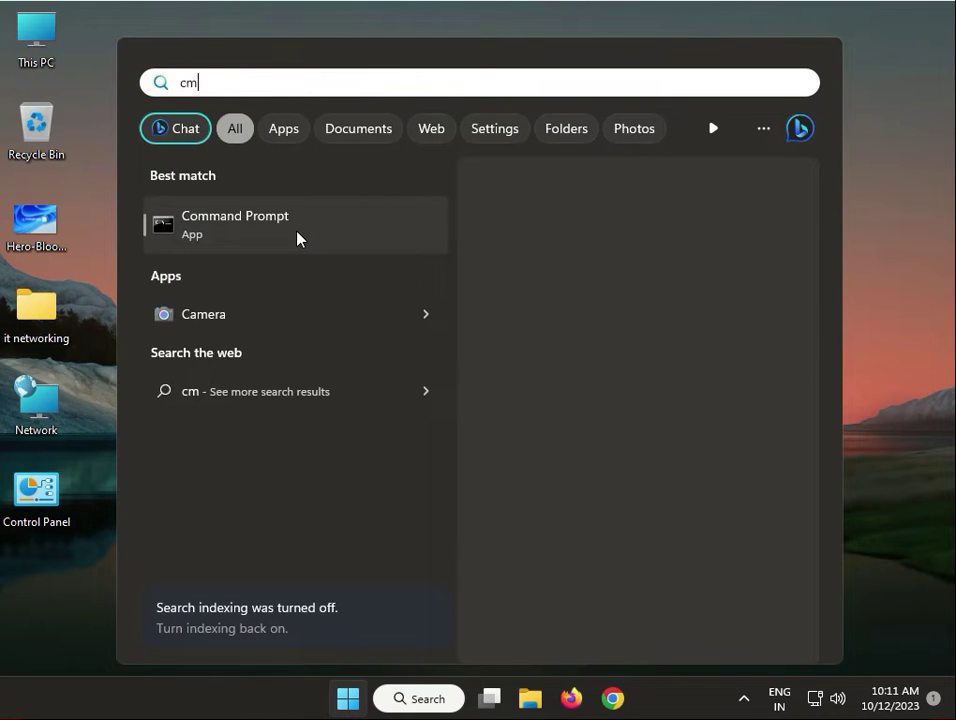
{"action": "right_click", "coordinate": [235, 225]}
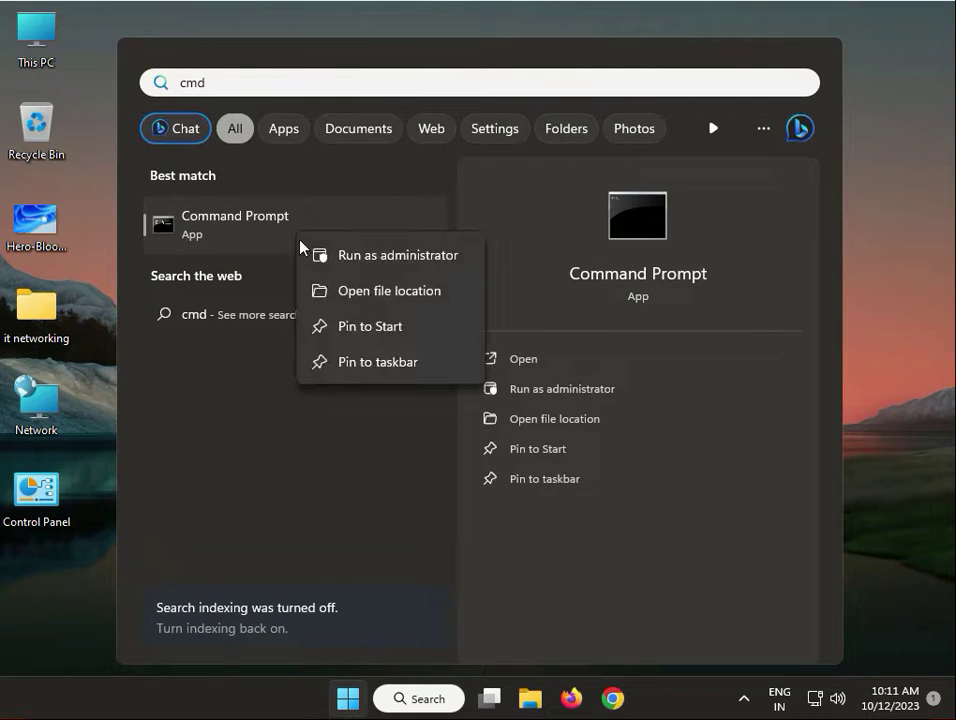
{"action": "left_click", "coordinate": [398, 255]}
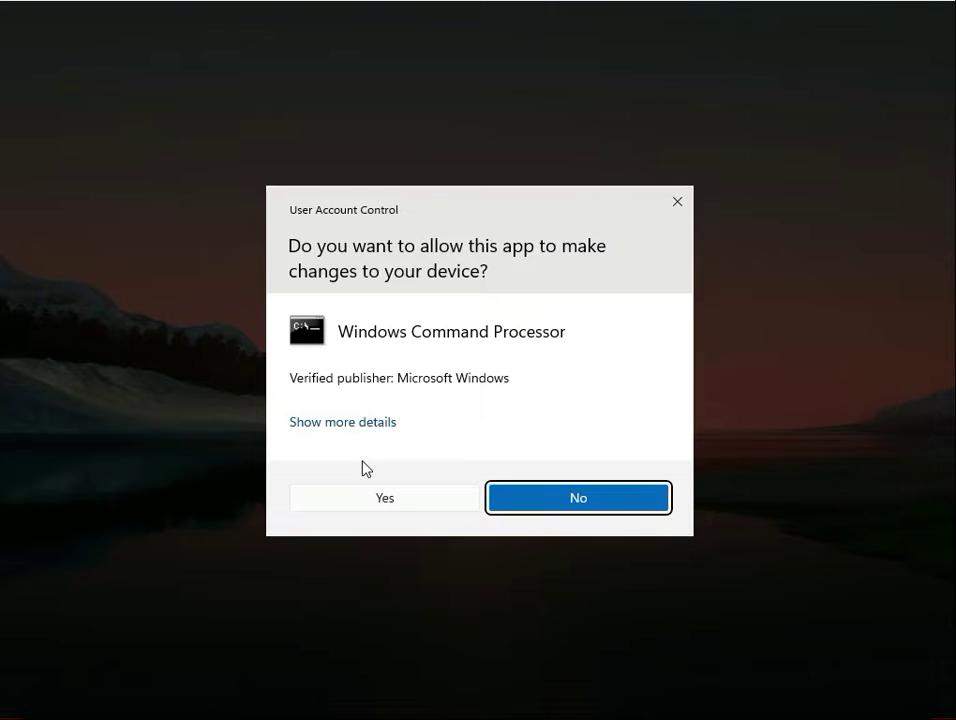
{"action": "left_click", "coordinate": [384, 497]}
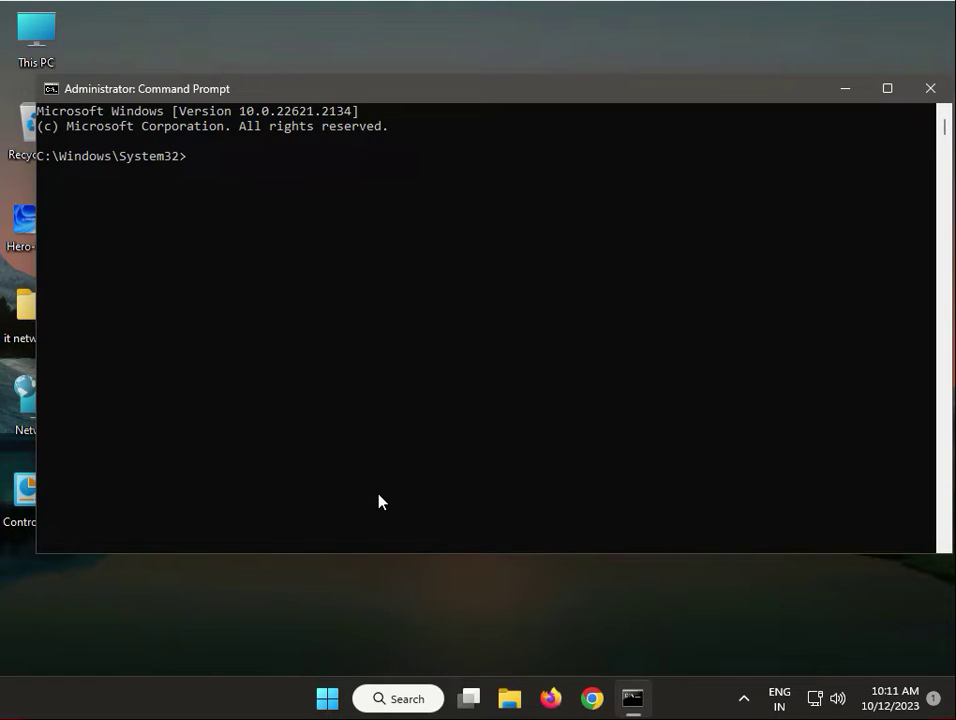
Step: Run chkdsk c: /f and answer y to schedule the check at restart
{"action": "type", "text": "chk"}
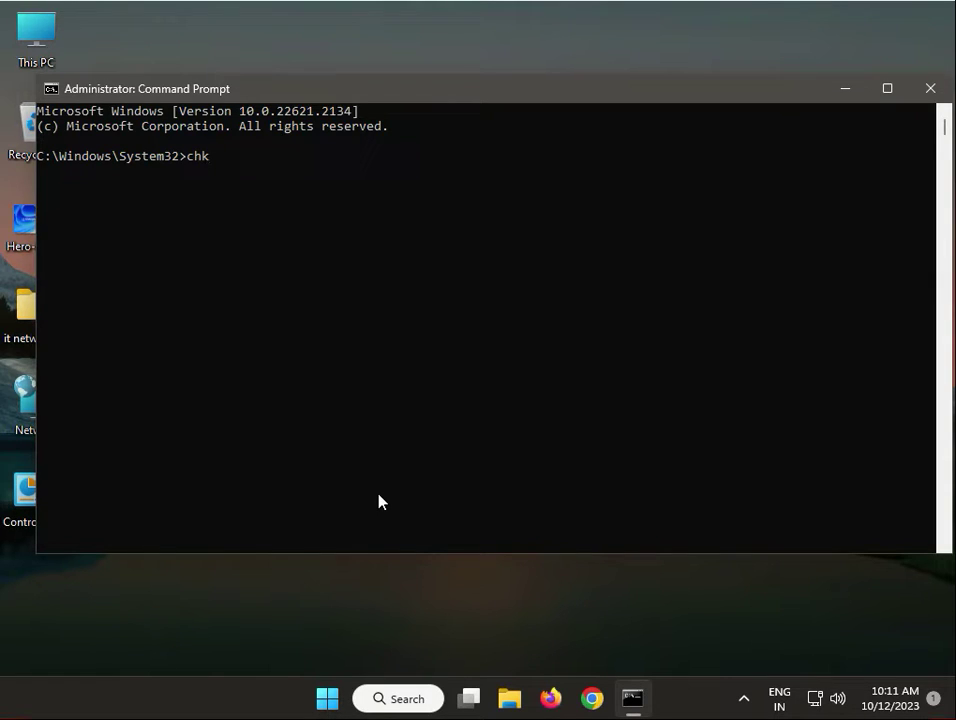
{"action": "type", "text": "dsk"}
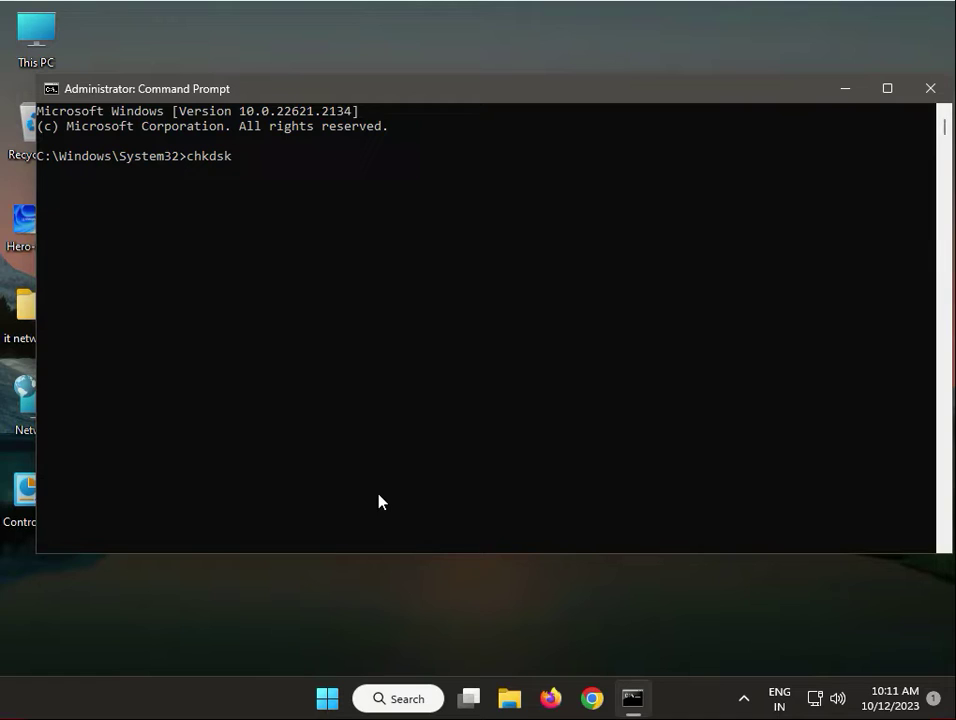
{"action": "type", "text": "c"}
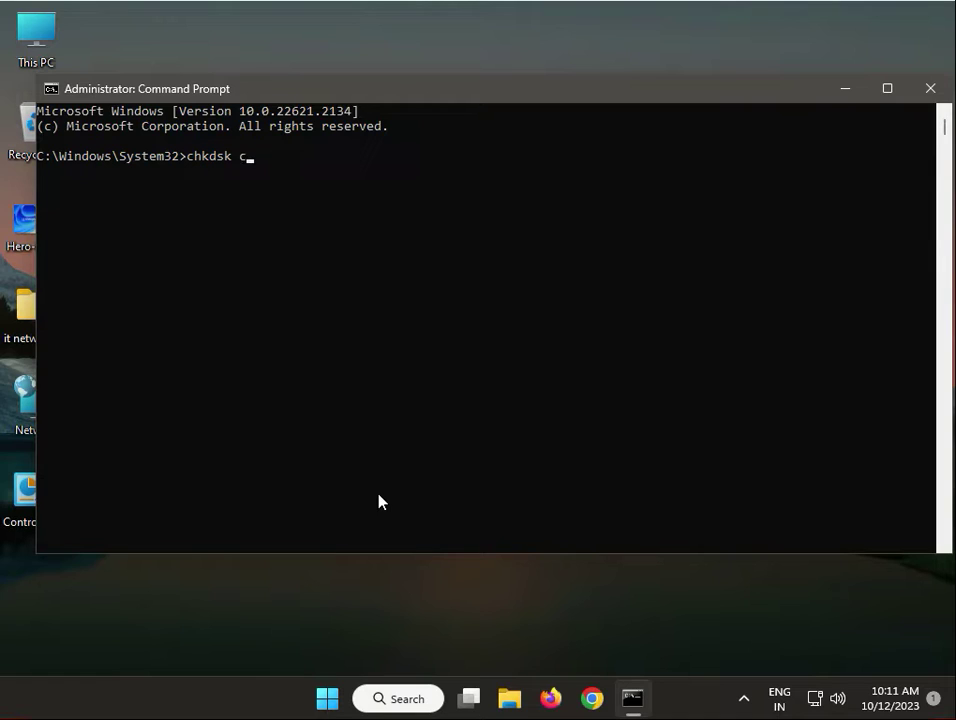
{"action": "type", "text": ": /"}
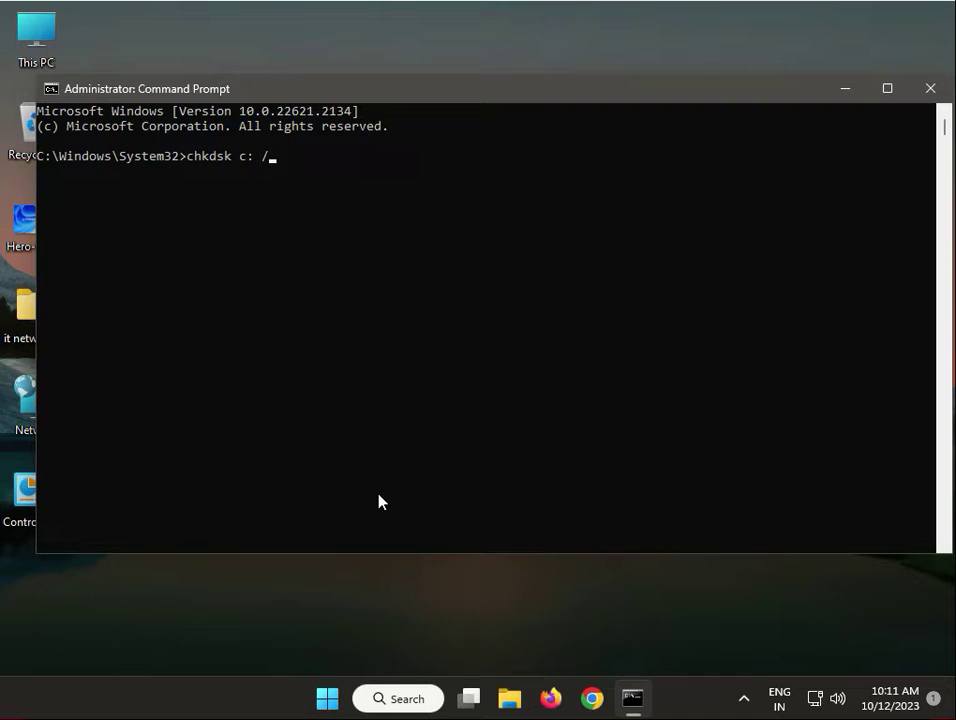
{"action": "type", "text": "f"}
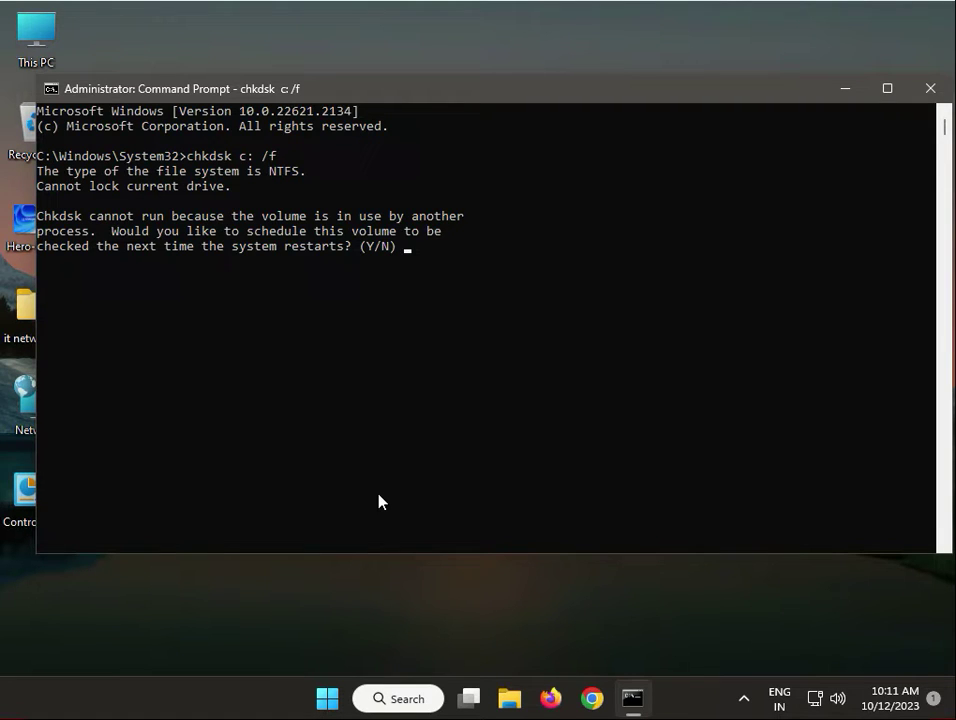
{"action": "type", "text": "y"}
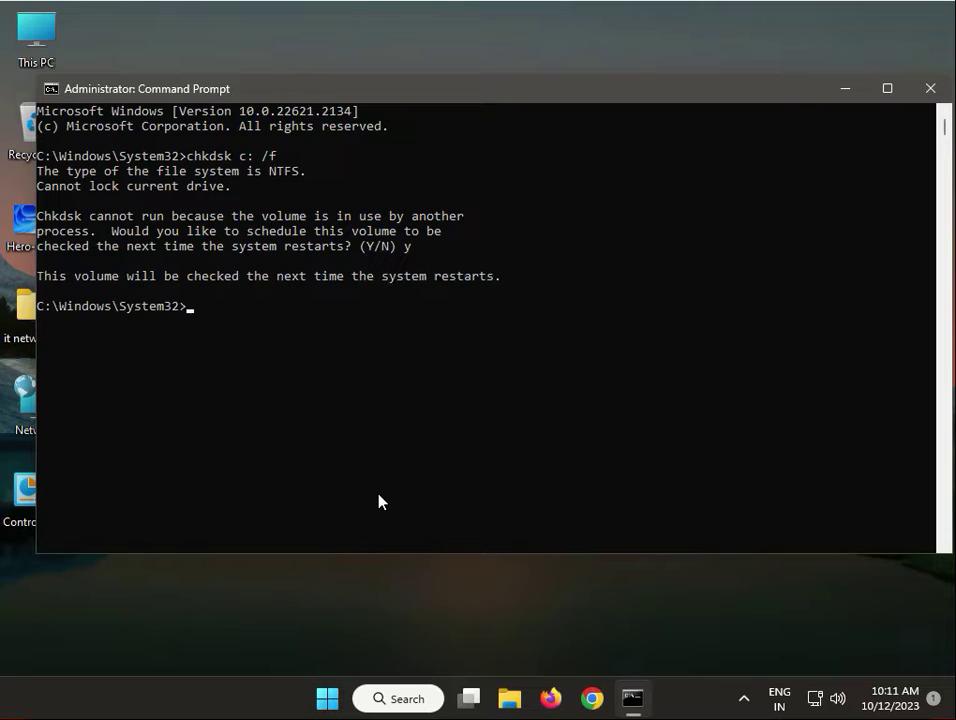
{"action": "mouse_move", "coordinate": [88, 306]}
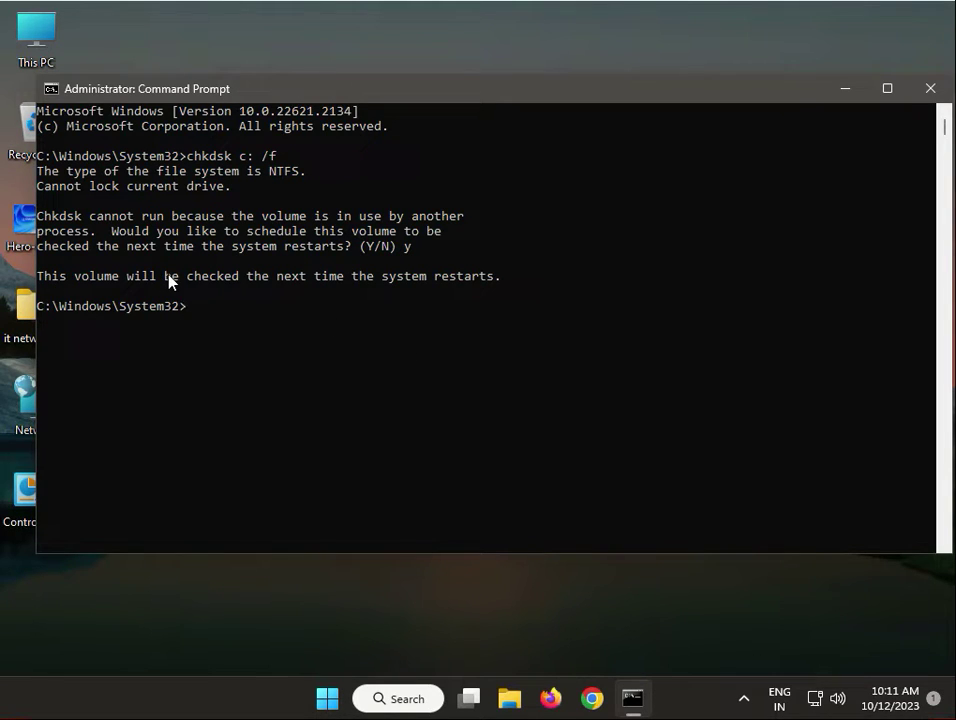
{"action": "mouse_move", "coordinate": [240, 287]}
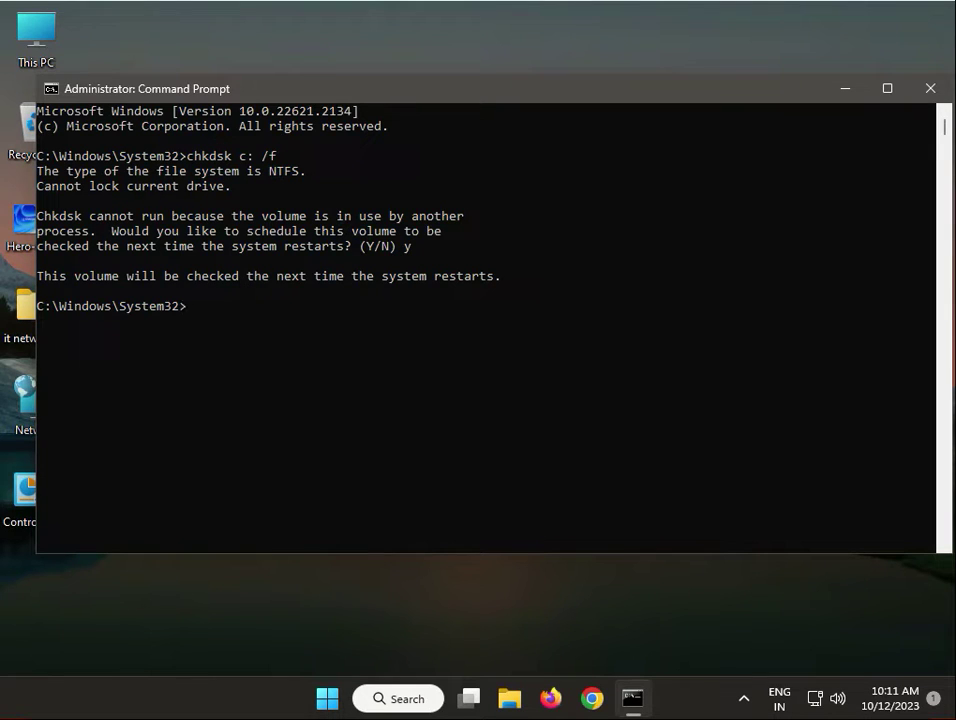
Step: Run cleanmgr on drive C:, include system files, and confirm deleting the checked files
{"action": "left_click", "coordinate": [929, 88]}
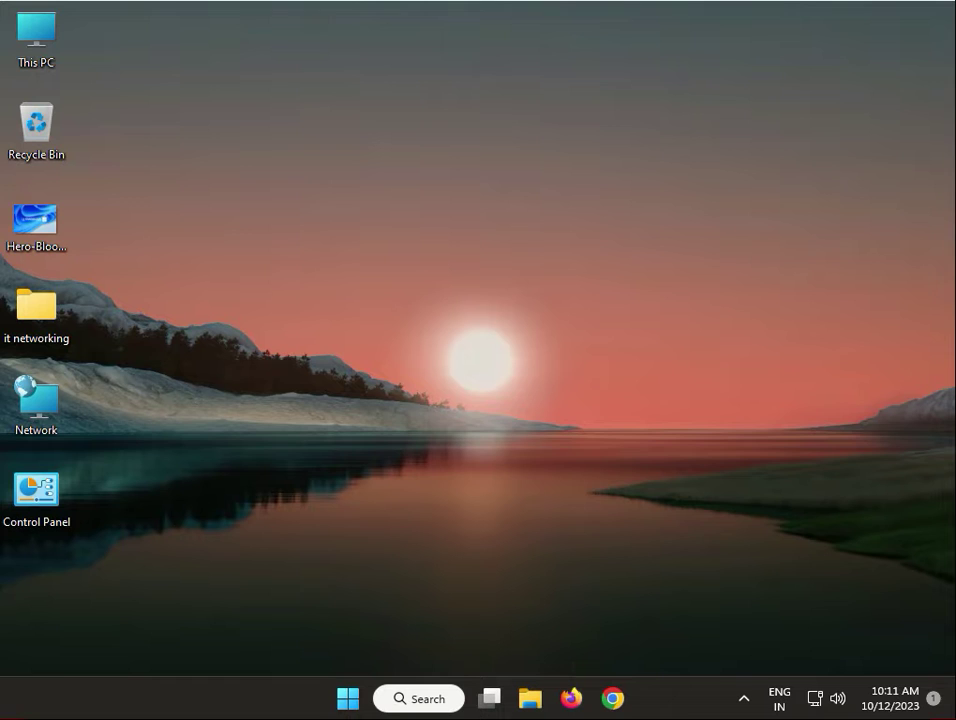
{"action": "mouse_move", "coordinate": [571, 698]}
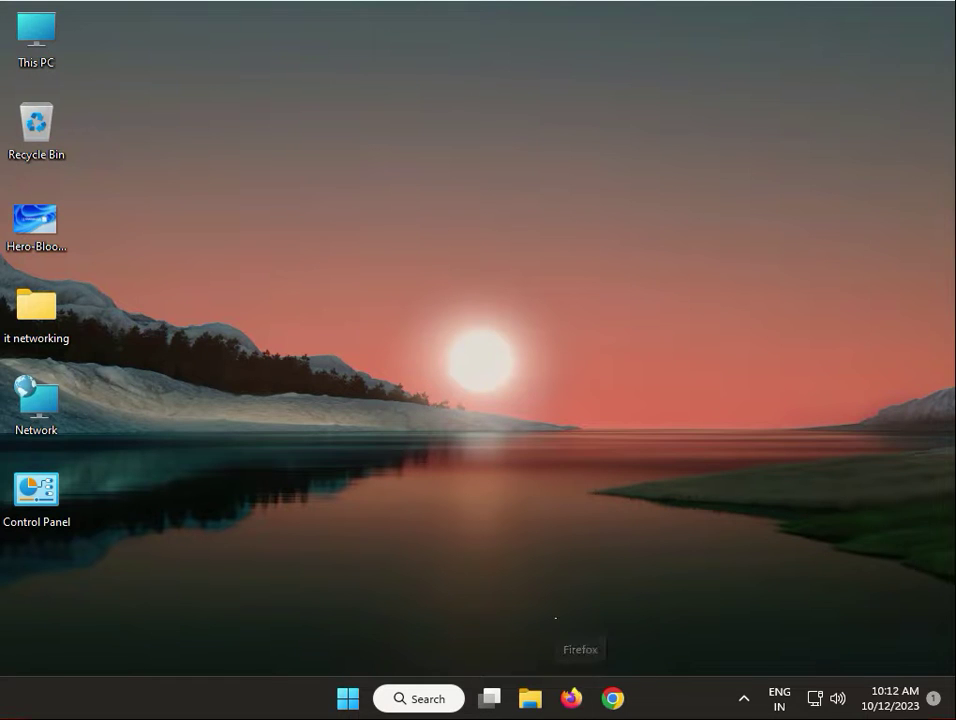
{"action": "left_click", "coordinate": [36, 38]}
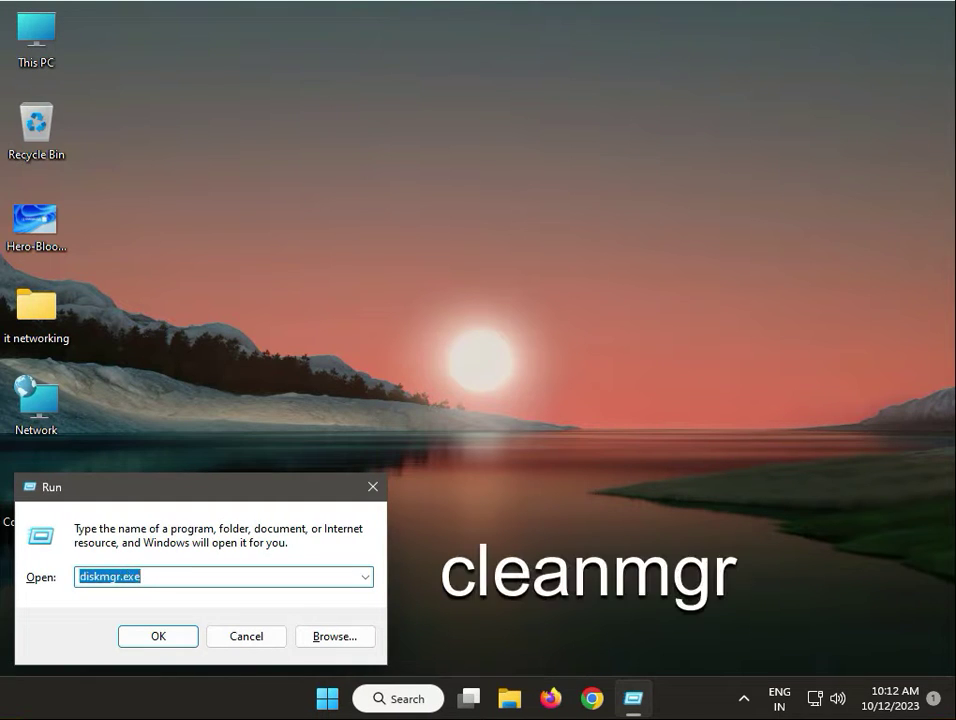
{"action": "type", "text": "cleanmgr"}
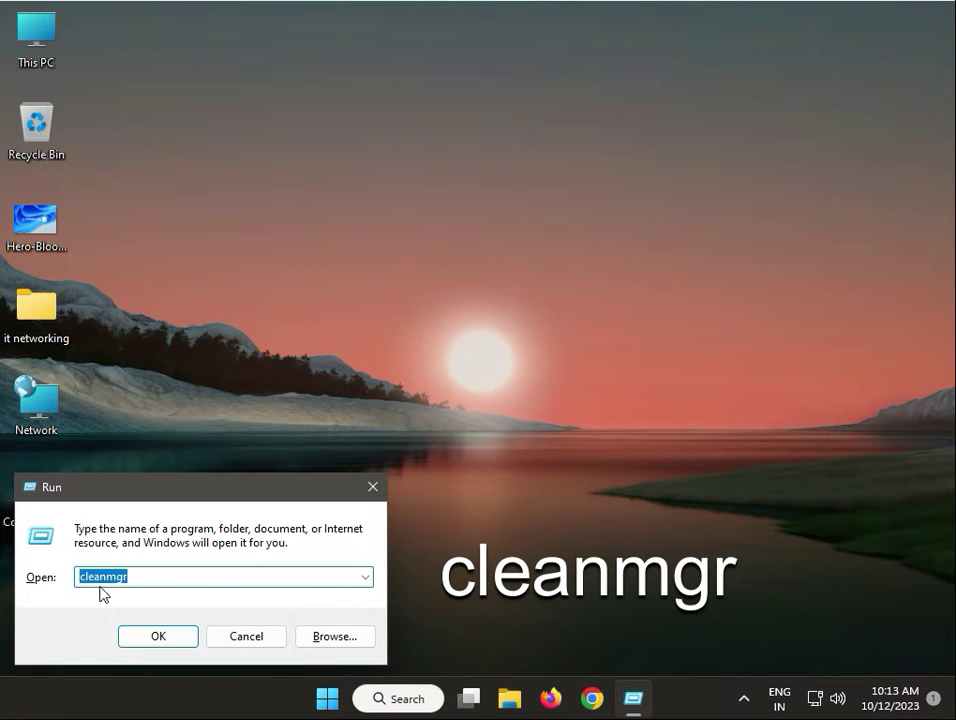
{"action": "left_click", "coordinate": [157, 636]}
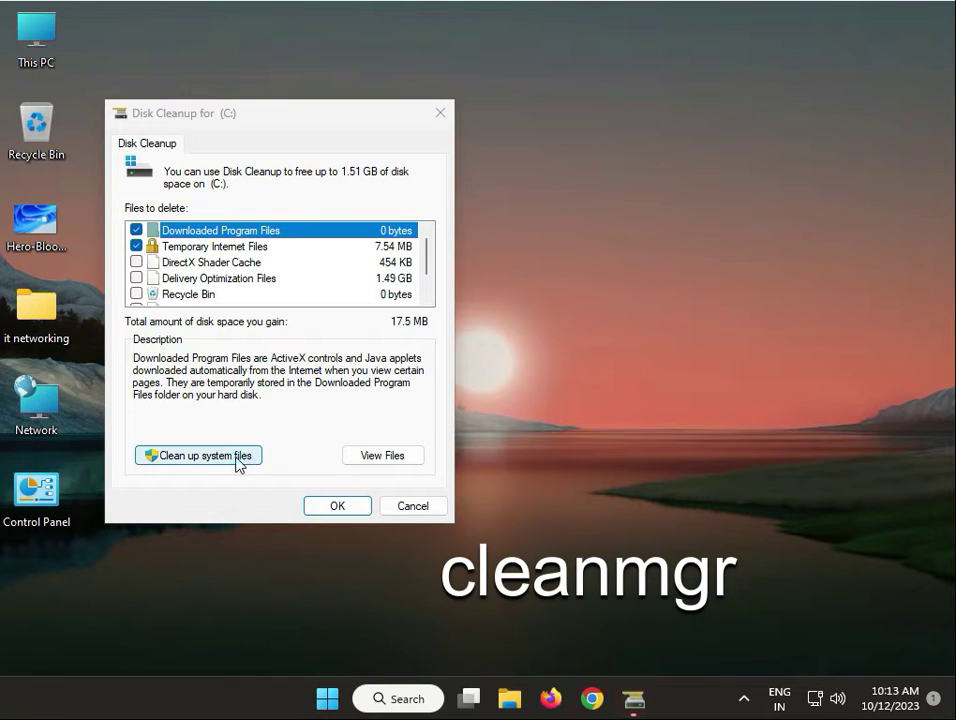
{"action": "left_click", "coordinate": [197, 455]}
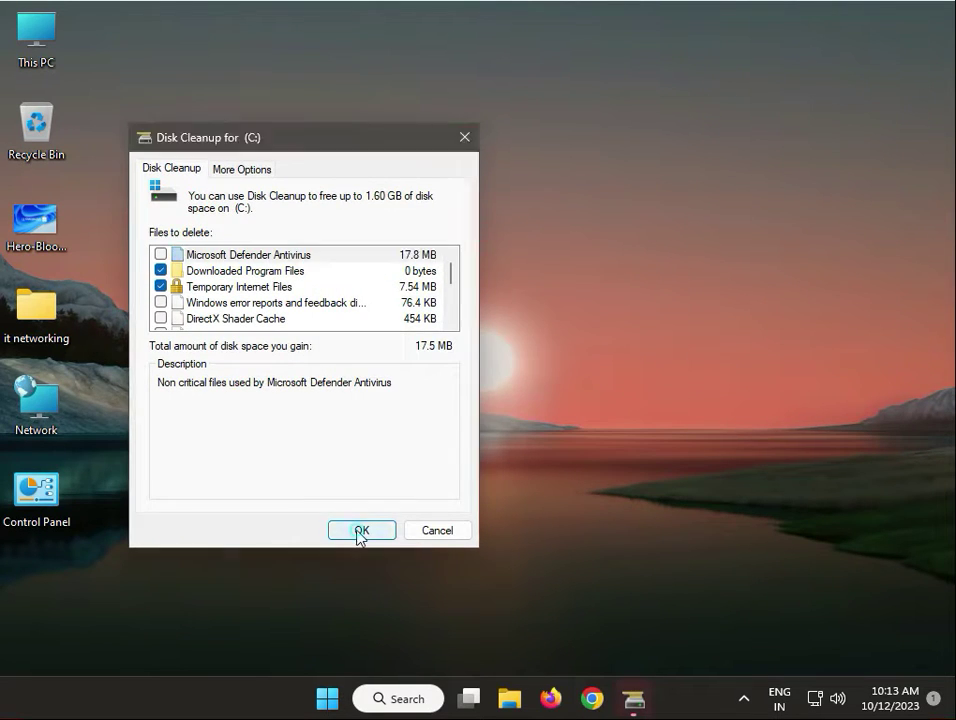
{"action": "left_click", "coordinate": [362, 530]}
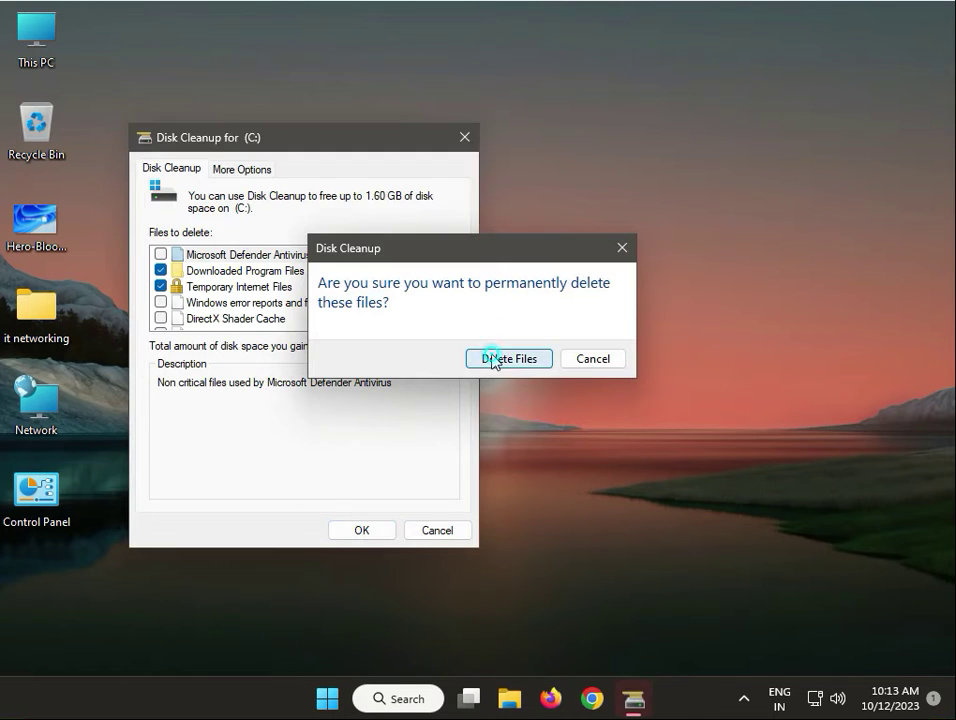
{"action": "left_click", "coordinate": [508, 358]}
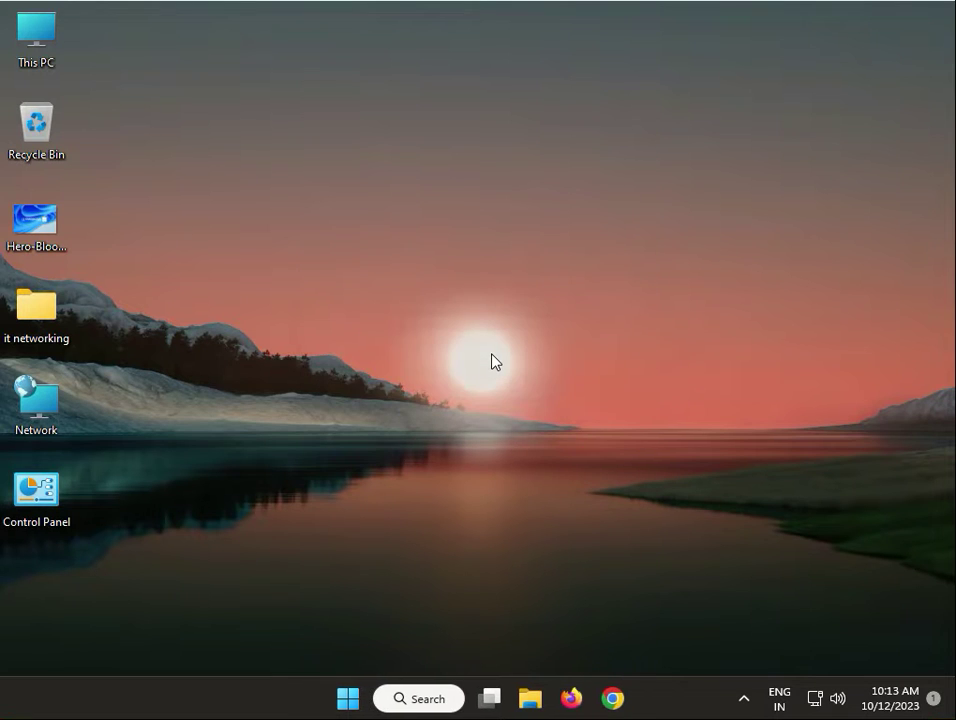
{"action": "mouse_move", "coordinate": [457, 366]}
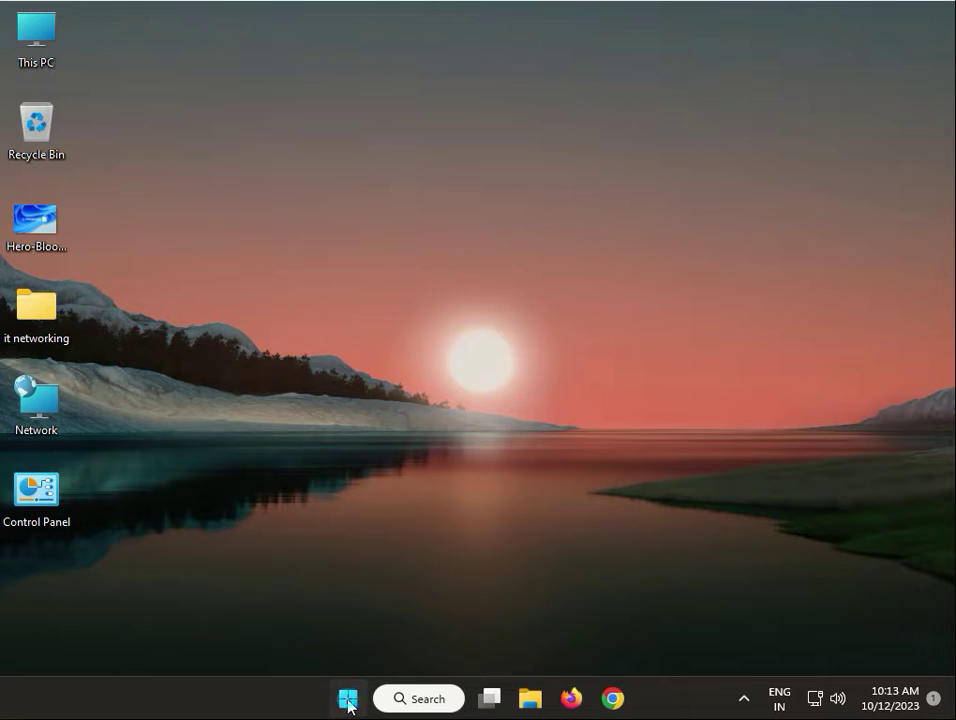
{"action": "left_click", "coordinate": [348, 698]}
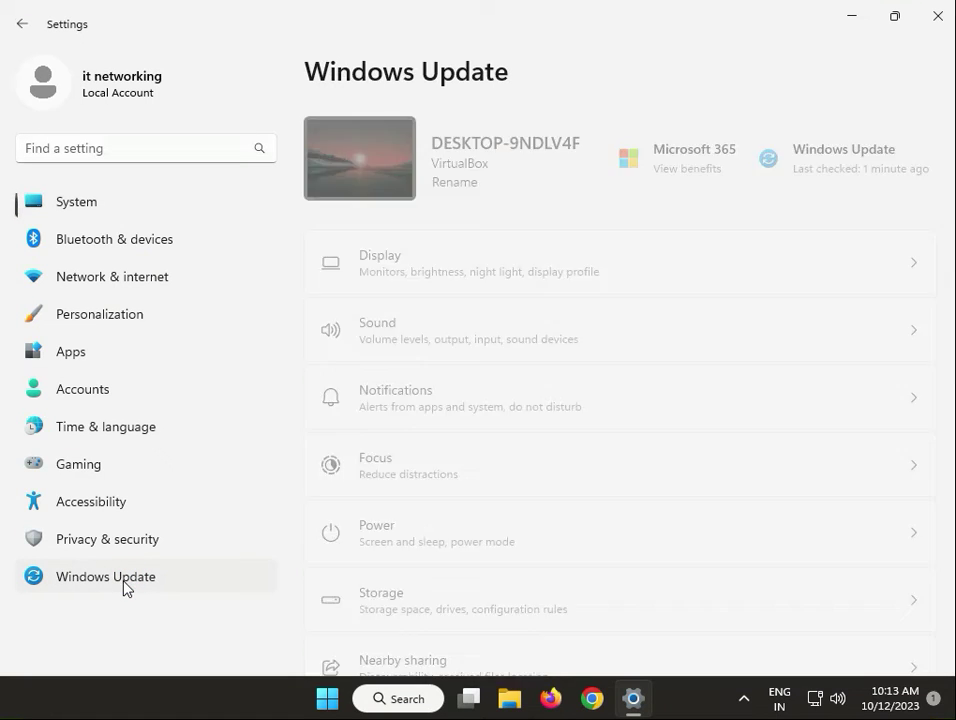
{"action": "left_click", "coordinate": [105, 576]}
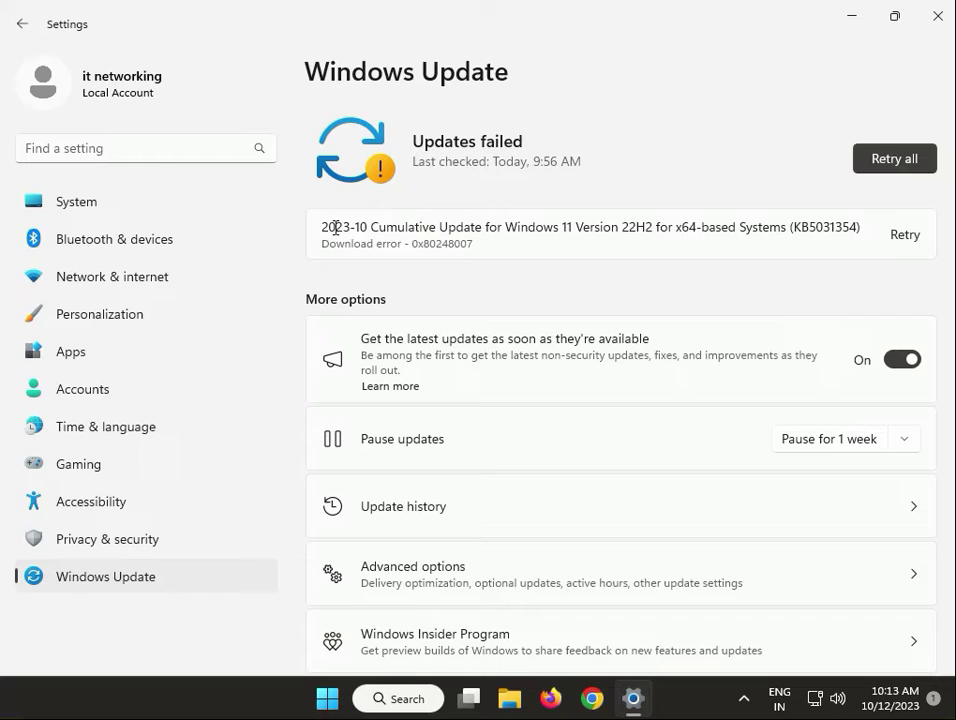
{"action": "mouse_move", "coordinate": [670, 218]}
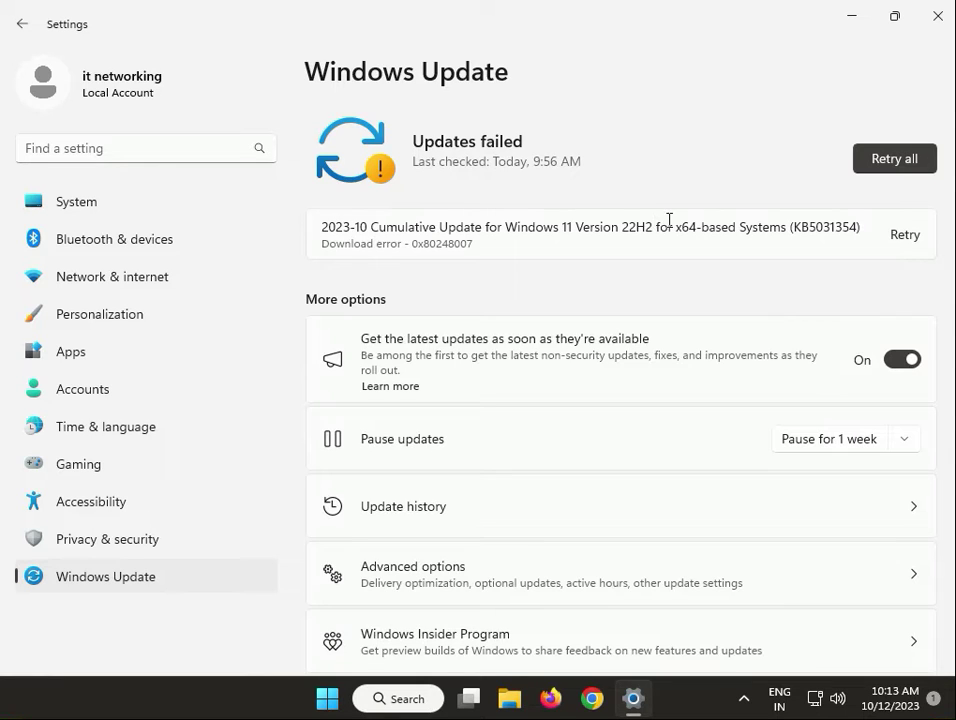
{"action": "mouse_move", "coordinate": [751, 165]}
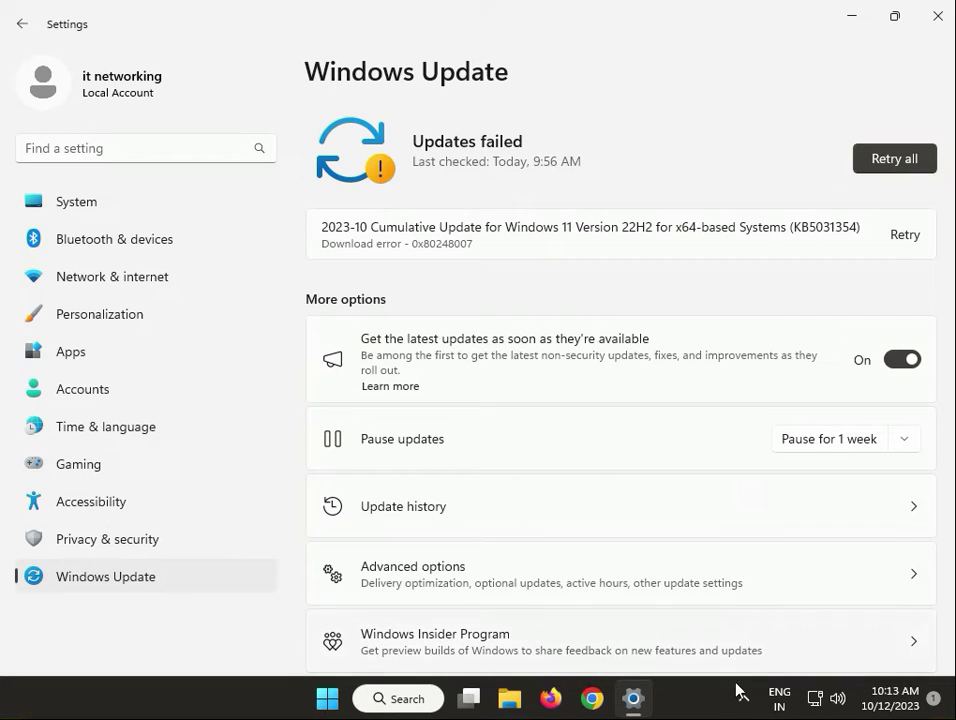
{"action": "mouse_move", "coordinate": [894, 16]}
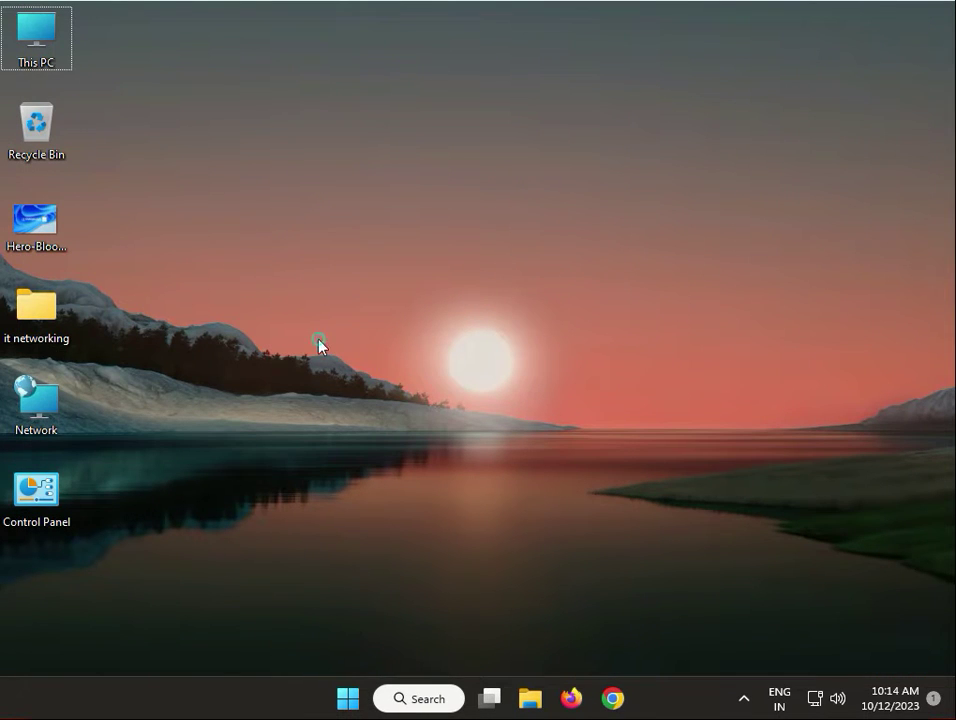
Step: Enter %temp% in the Run dialog to open the Temp folder in File Explorer
{"action": "right_click", "coordinate": [319, 343]}
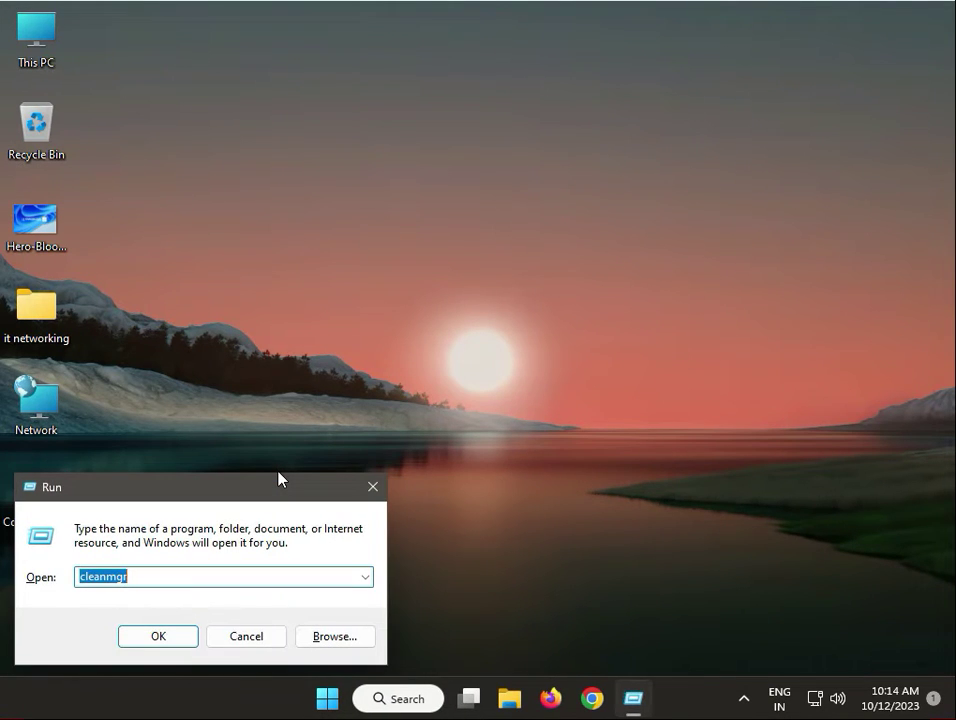
{"action": "type", "text": "%temp%"}
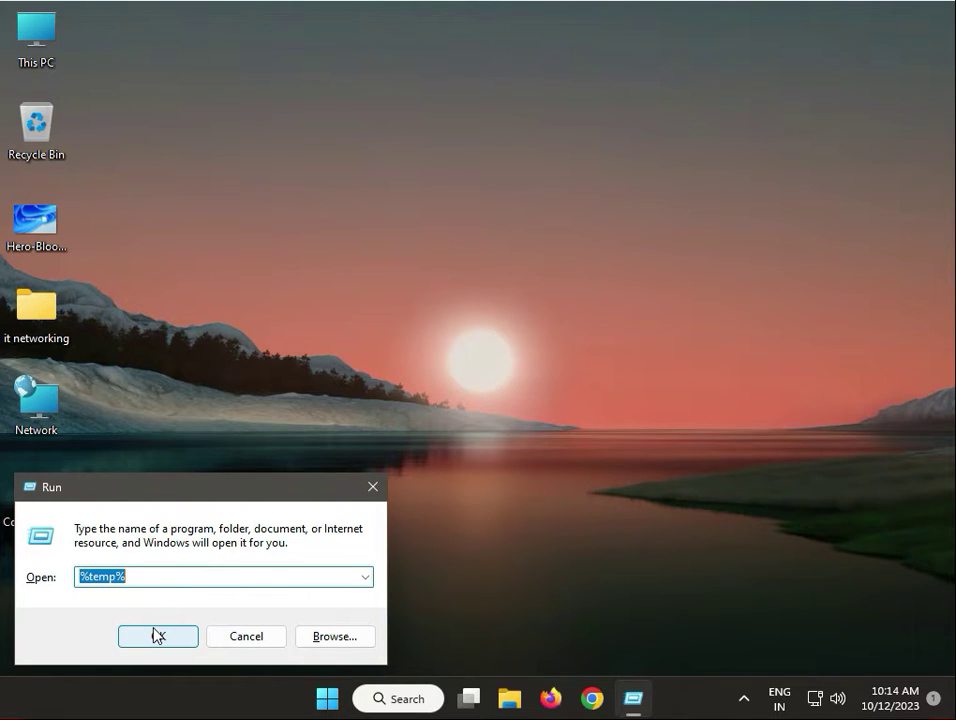
{"action": "left_click", "coordinate": [157, 636]}
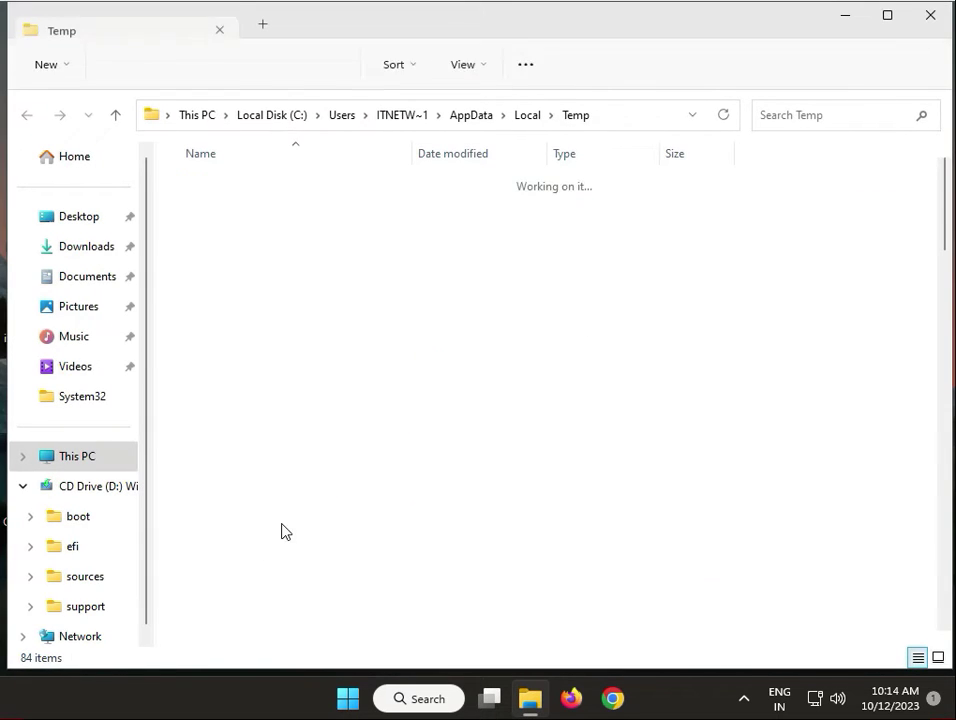
Step: Permanently delete the 84 Temp items, skip in-use files, and close the Temp window
{"action": "left_click", "coordinate": [287, 502]}
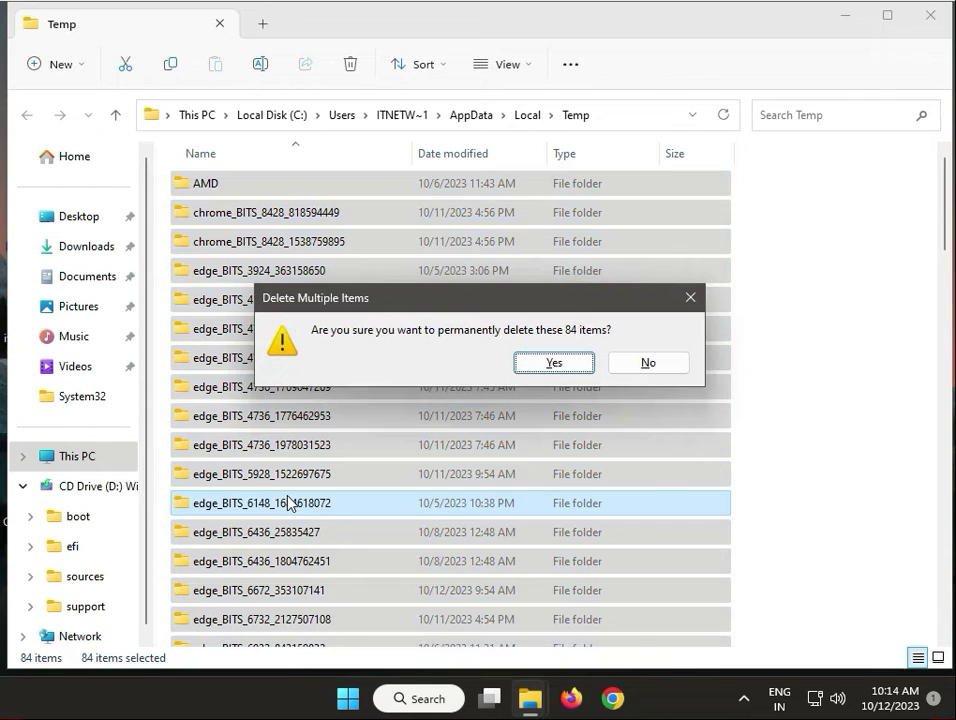
{"action": "left_click", "coordinate": [554, 362]}
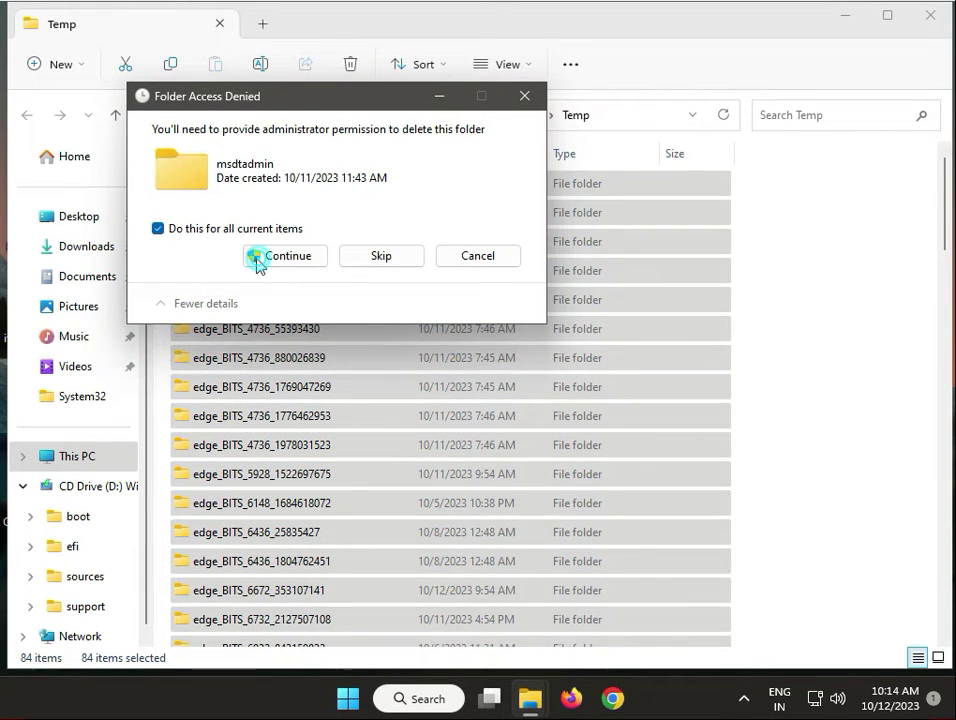
{"action": "left_click", "coordinate": [285, 256]}
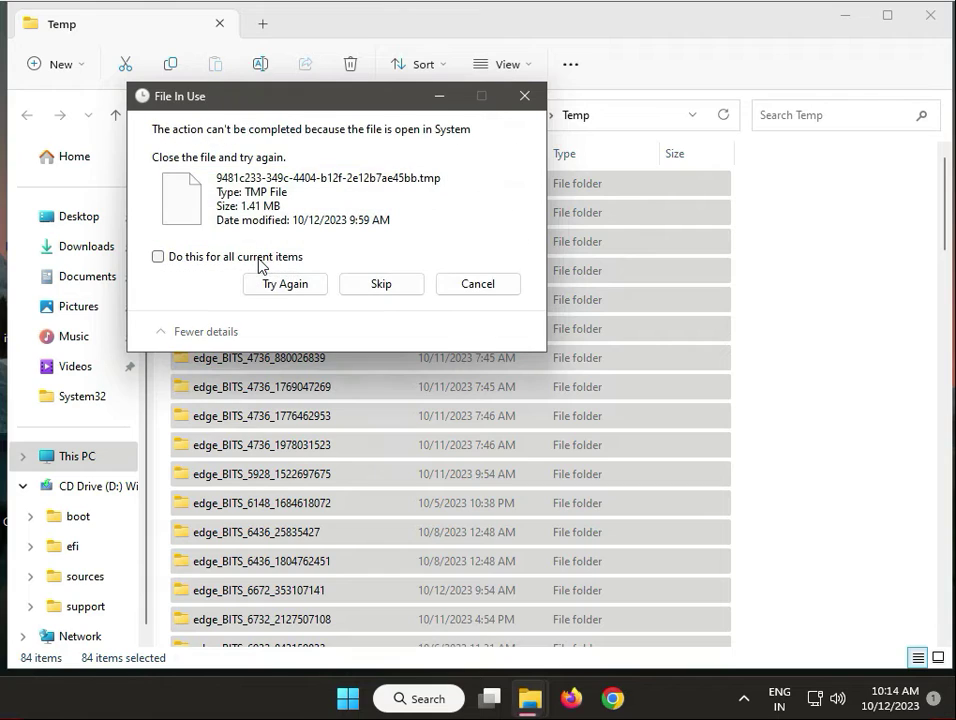
{"action": "left_click", "coordinate": [380, 283]}
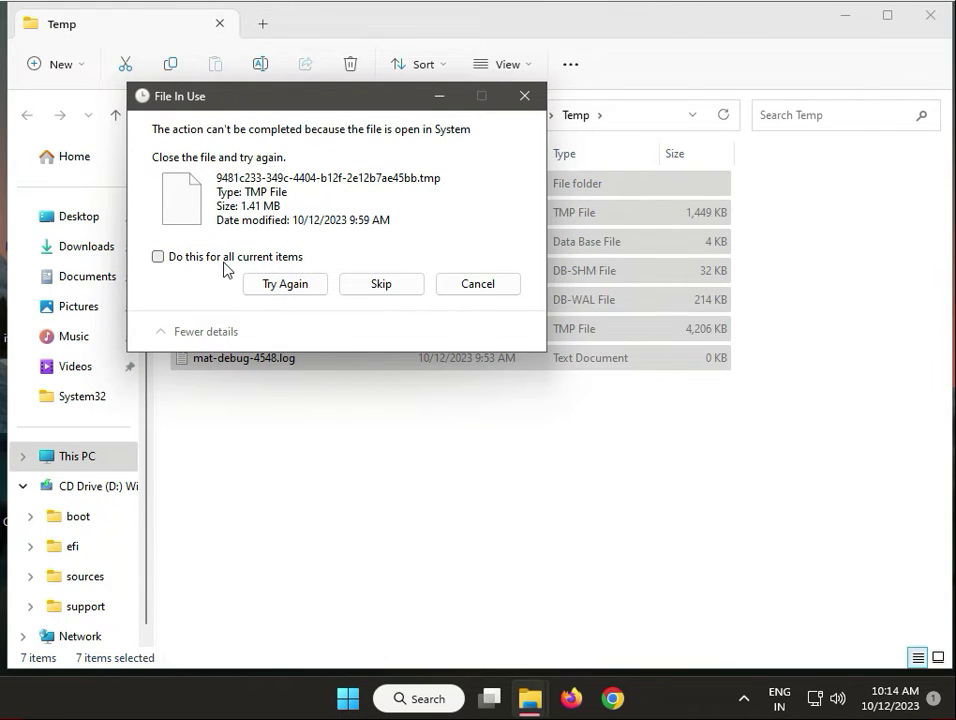
{"action": "left_click", "coordinate": [157, 257]}
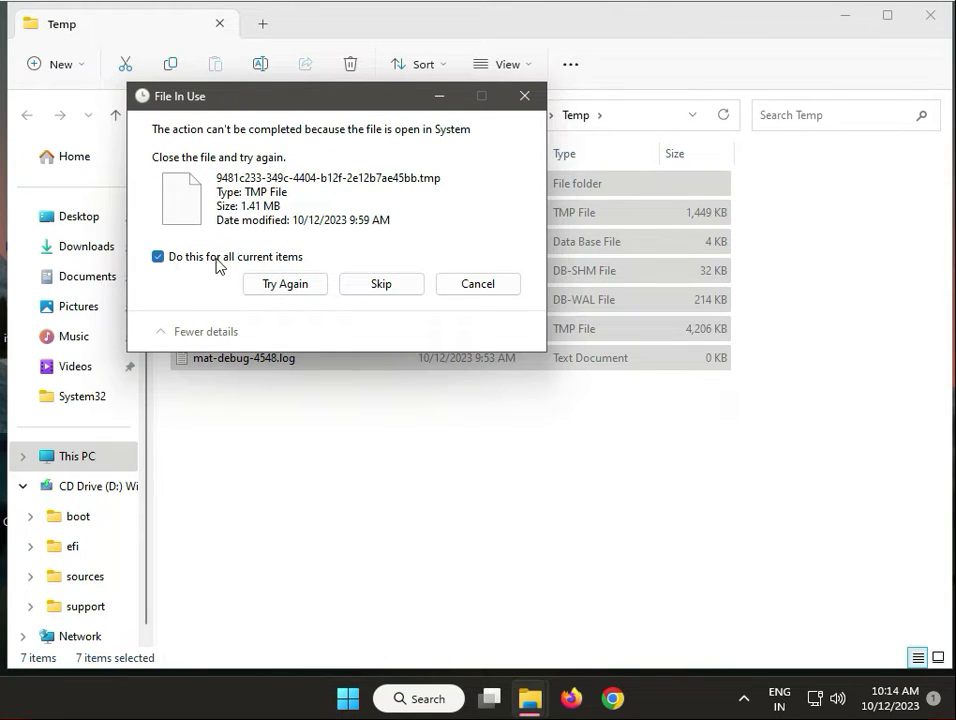
{"action": "left_click", "coordinate": [380, 283]}
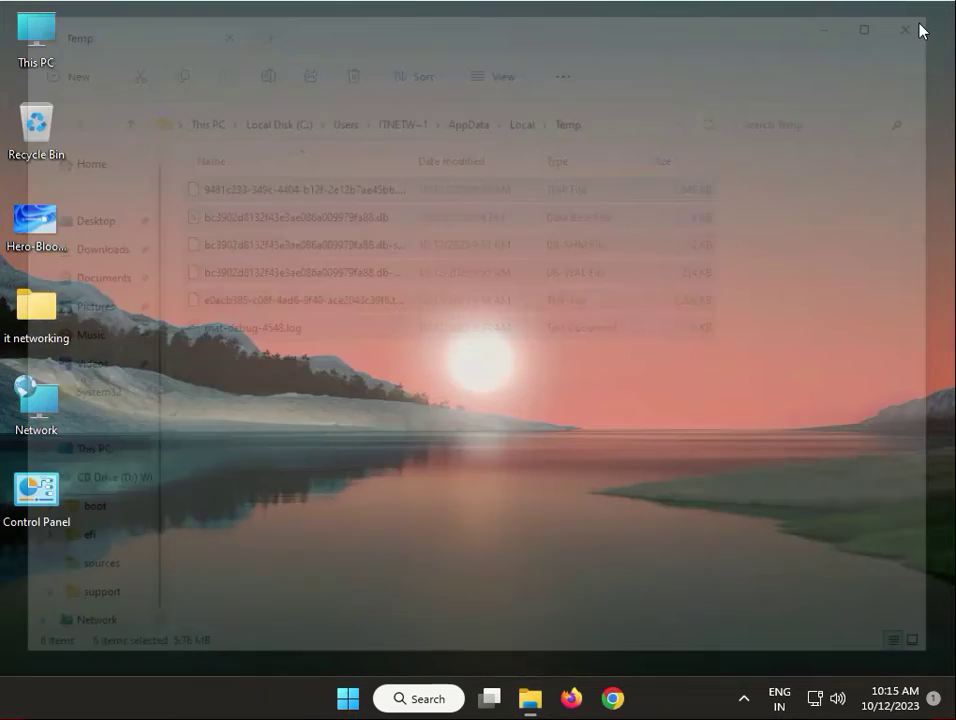
{"action": "left_click", "coordinate": [906, 30]}
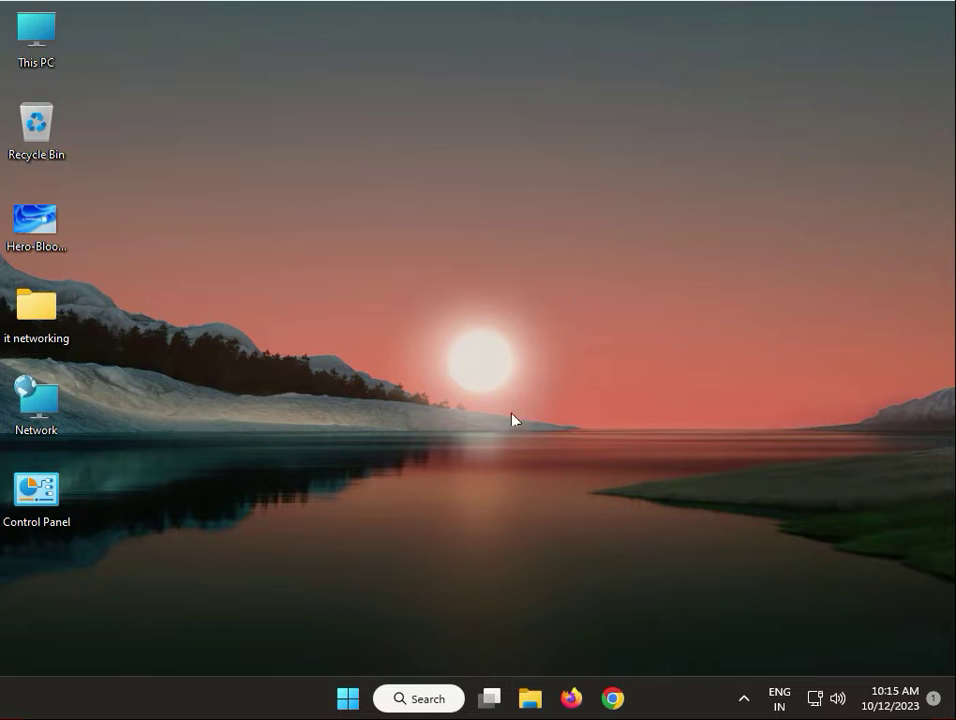
{"action": "mouse_move", "coordinate": [347, 698]}
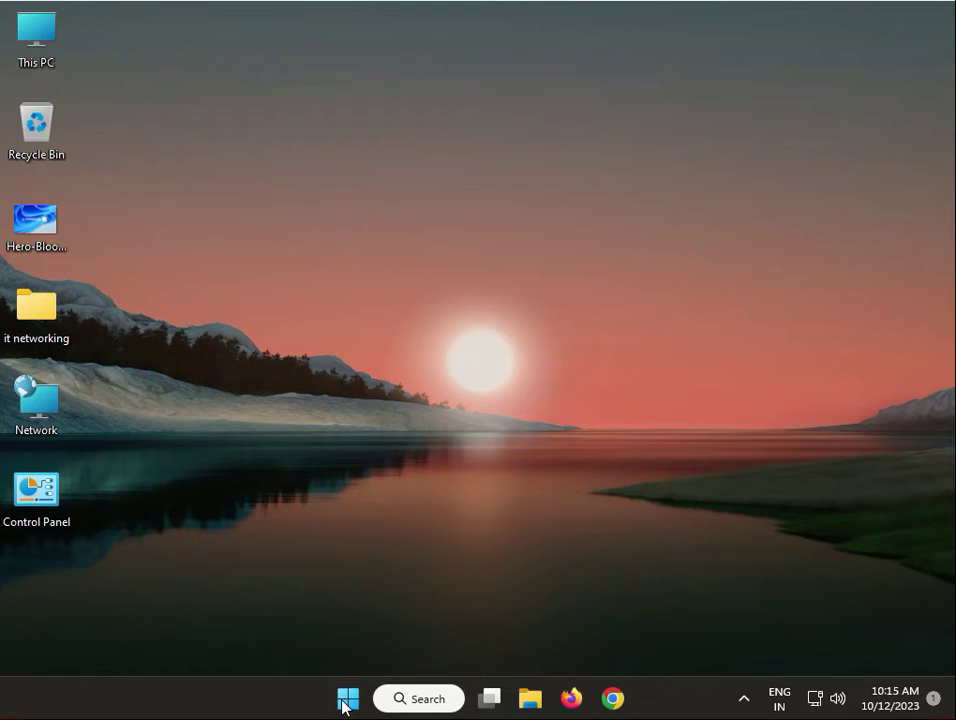
Step: Search automatically for a VBOX HARDDISK driver, dismiss the already-installed result, and close Device Manager
{"action": "right_click", "coordinate": [347, 698]}
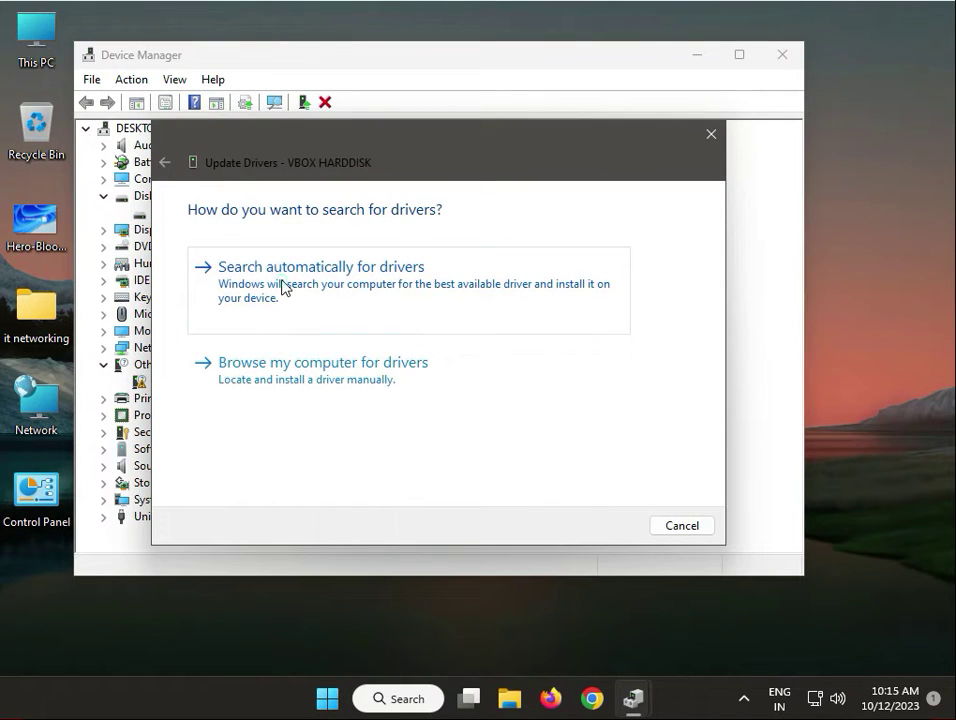
{"action": "left_click", "coordinate": [320, 266]}
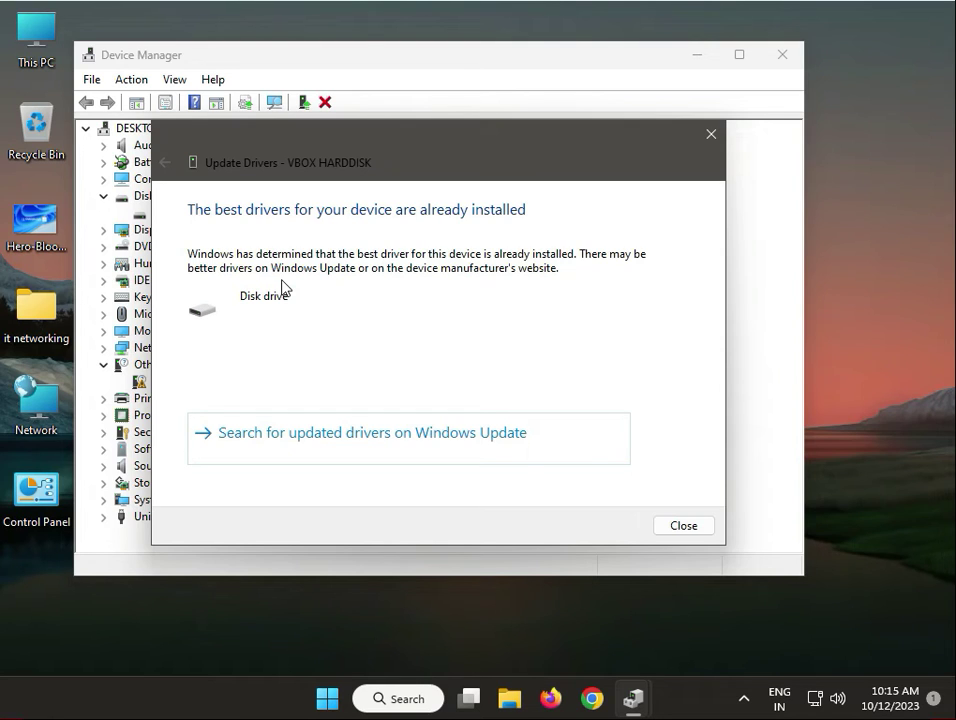
{"action": "mouse_move", "coordinate": [370, 228]}
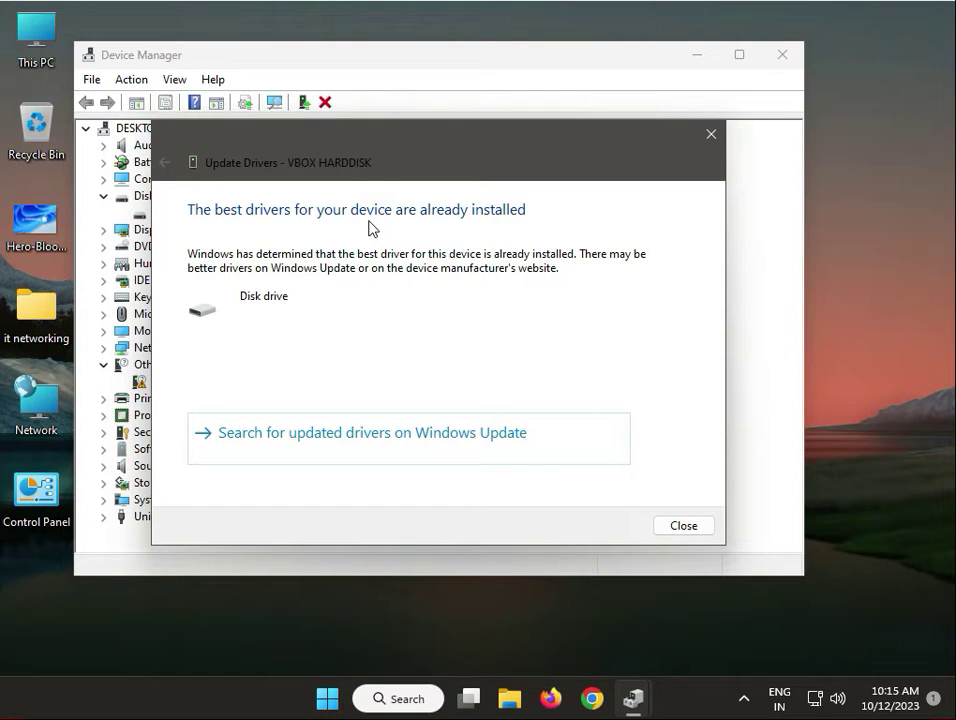
{"action": "mouse_move", "coordinate": [709, 555]}
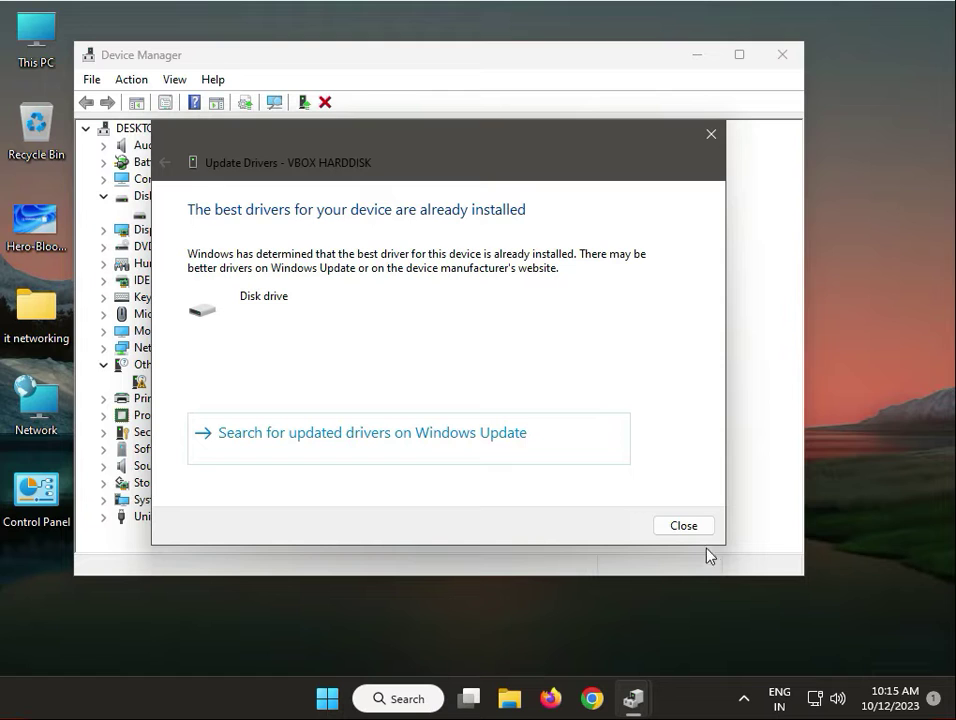
{"action": "left_click", "coordinate": [683, 525]}
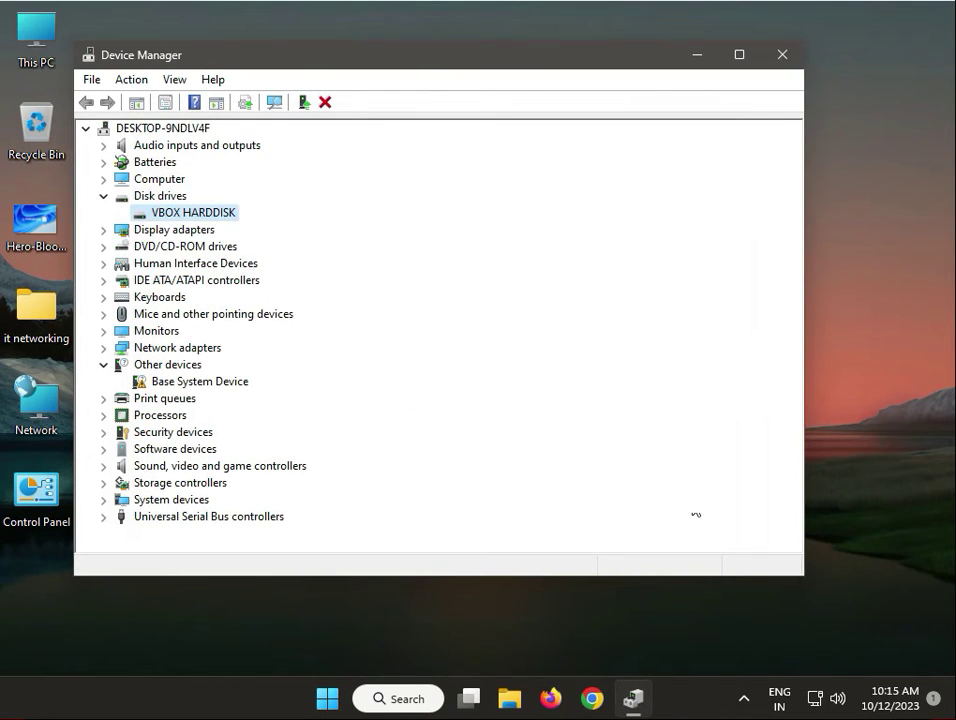
{"action": "left_click", "coordinate": [782, 54]}
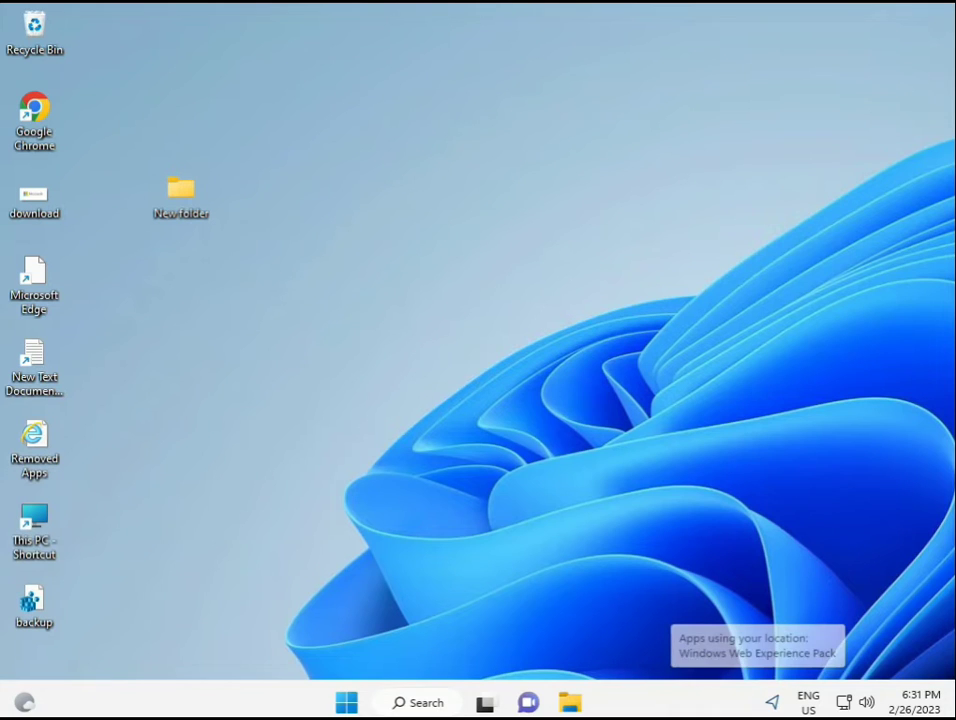
Step: Search cmd from Start, run Command Prompt as administrator, and approve the UAC prompt
{"action": "left_click", "coordinate": [346, 702]}
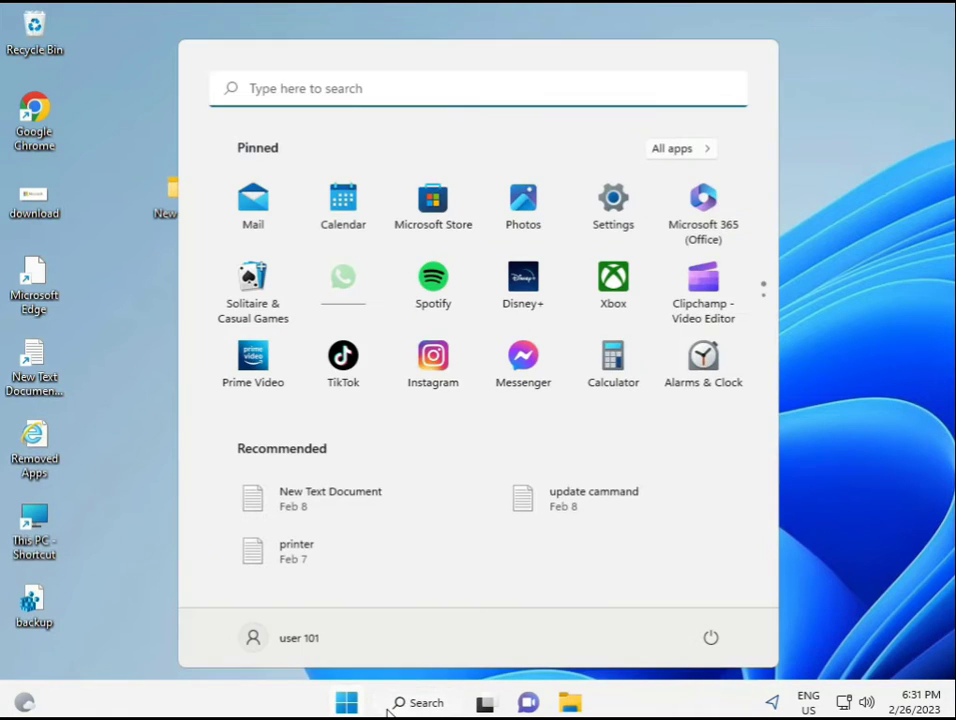
{"action": "type", "text": "cmd"}
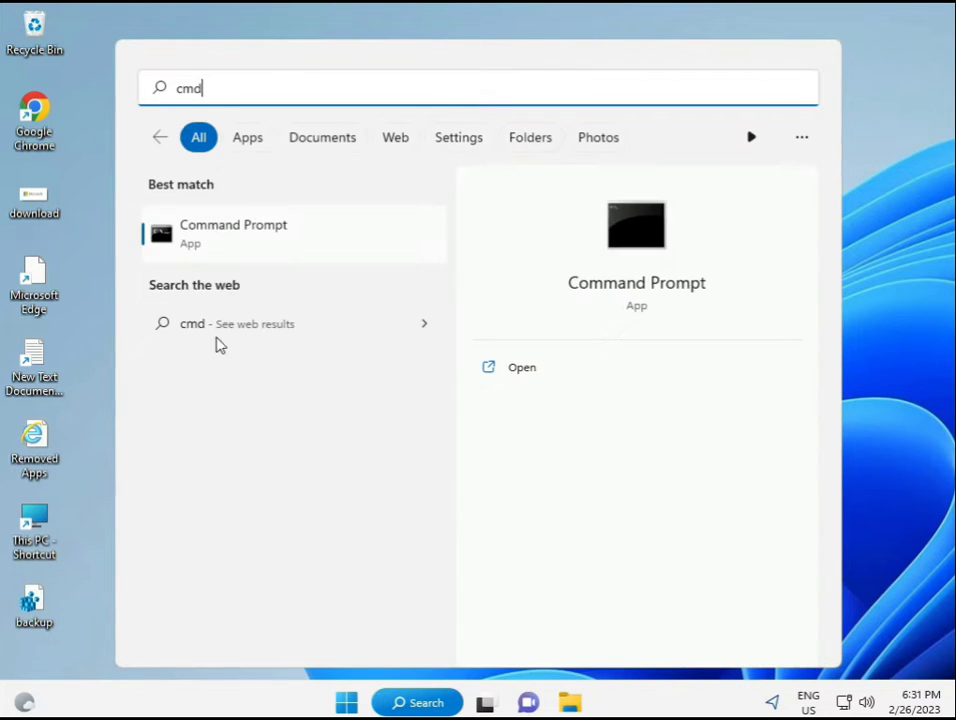
{"action": "mouse_move", "coordinate": [210, 237]}
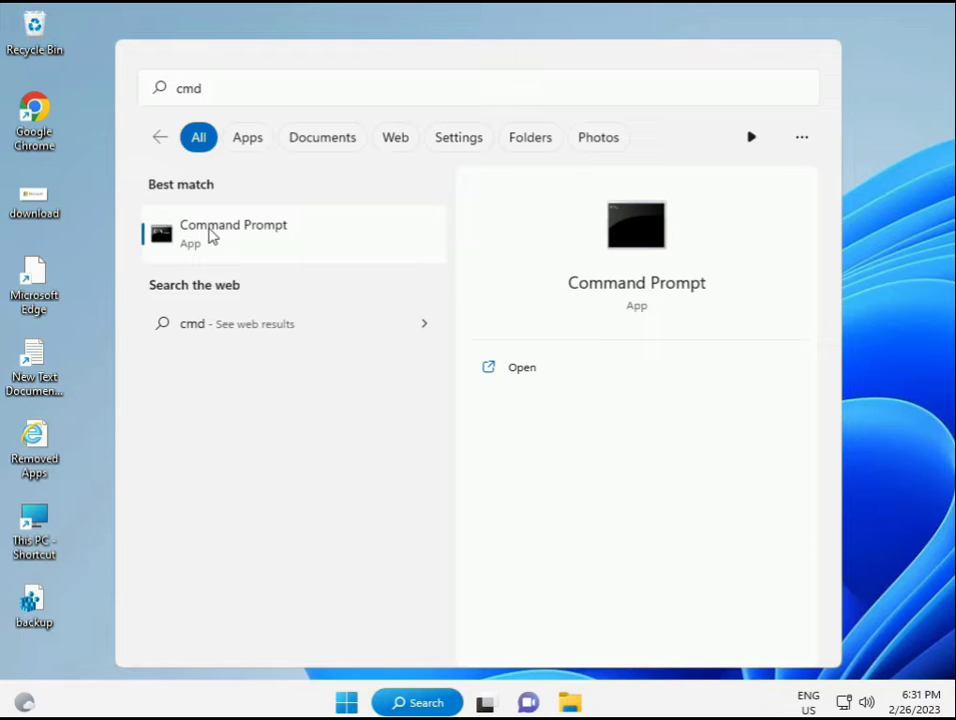
{"action": "mouse_move", "coordinate": [245, 240]}
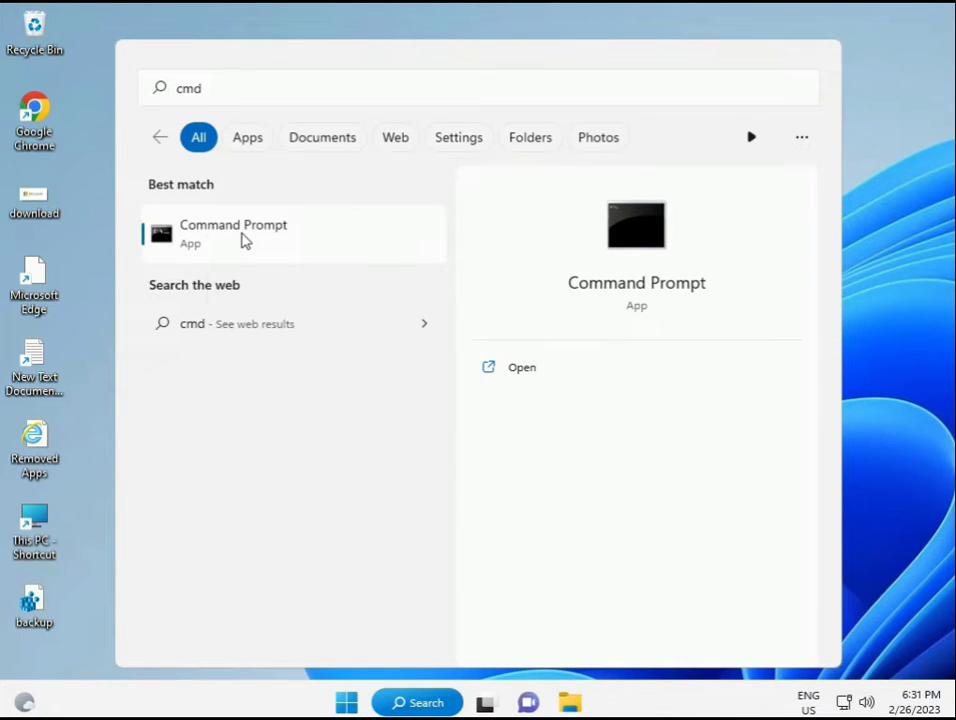
{"action": "left_click", "coordinate": [293, 233]}
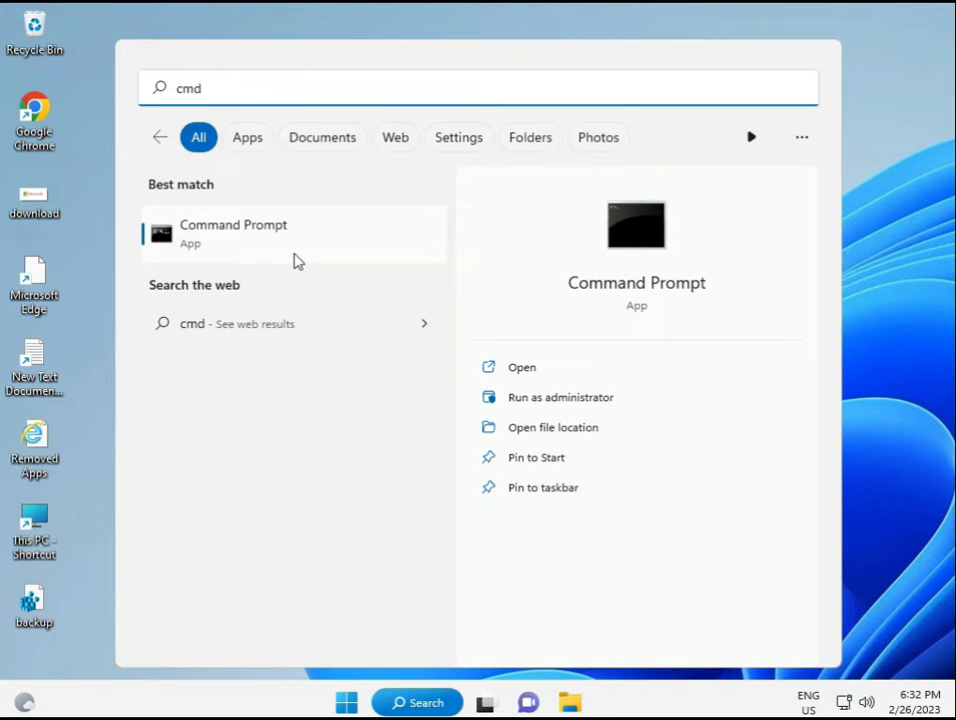
{"action": "left_click", "coordinate": [560, 397]}
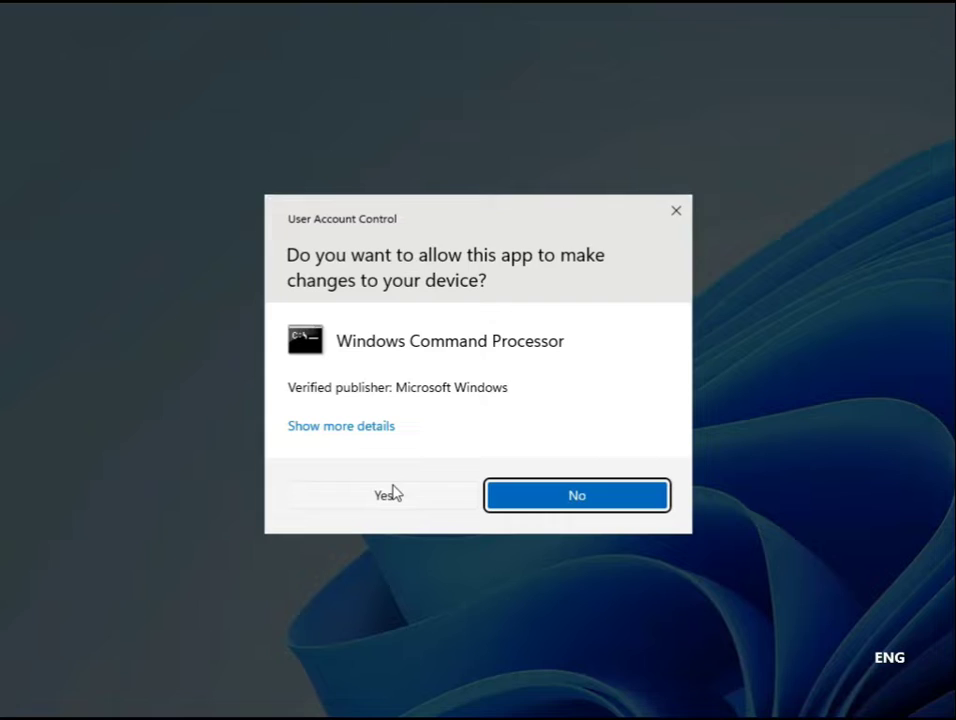
{"action": "left_click", "coordinate": [385, 495]}
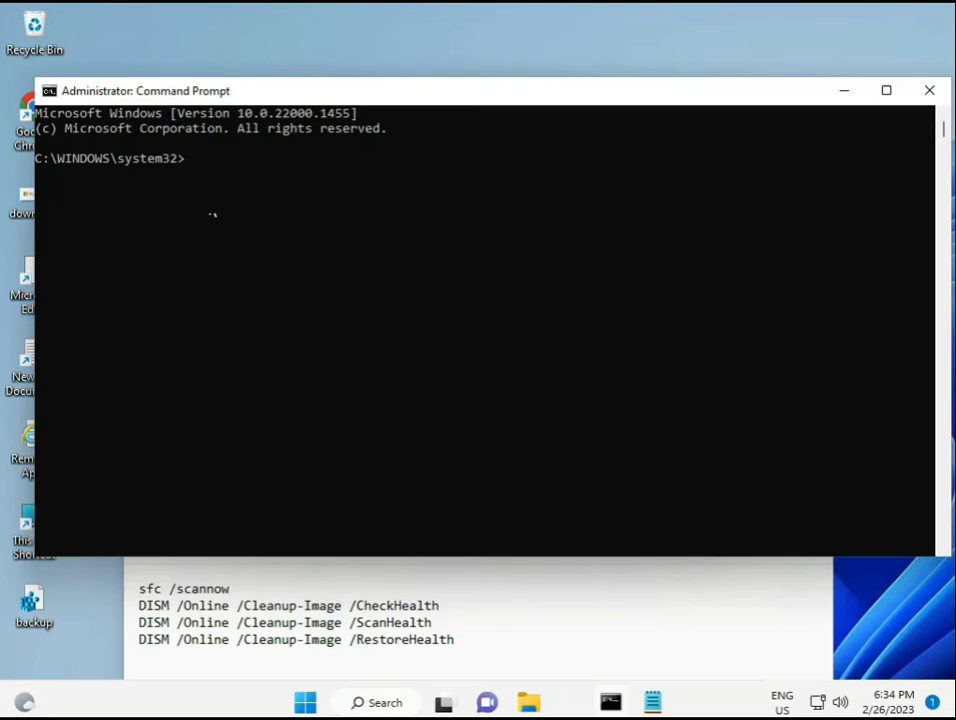
Step: Run sfc /scannow in the elevated Command Prompt and let verification finish
{"action": "type", "text": "s"}
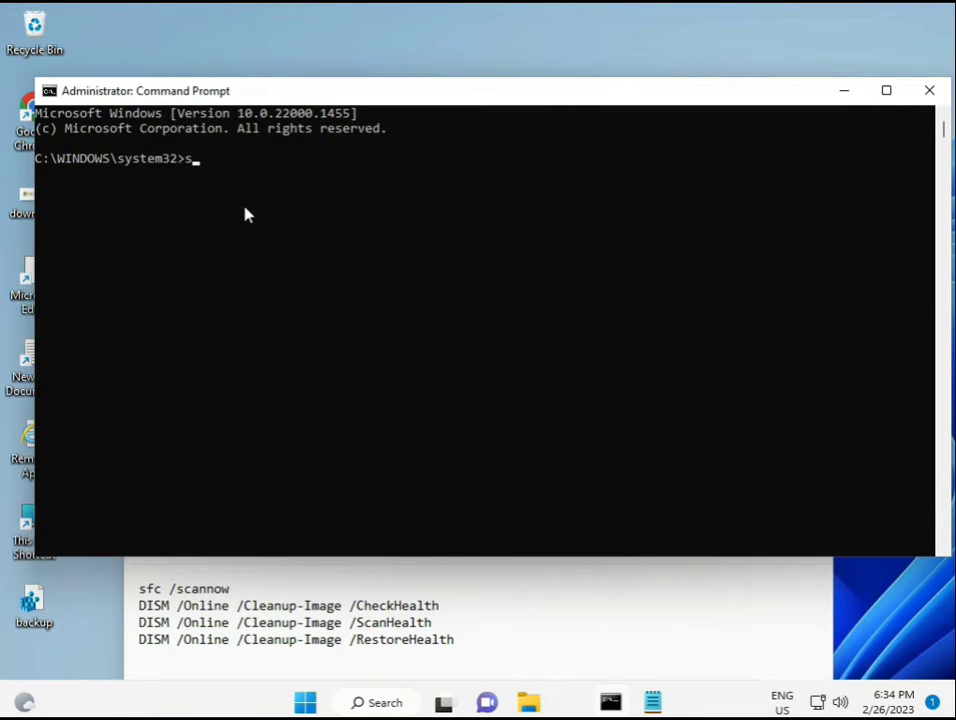
{"action": "key", "text": "backspace"}
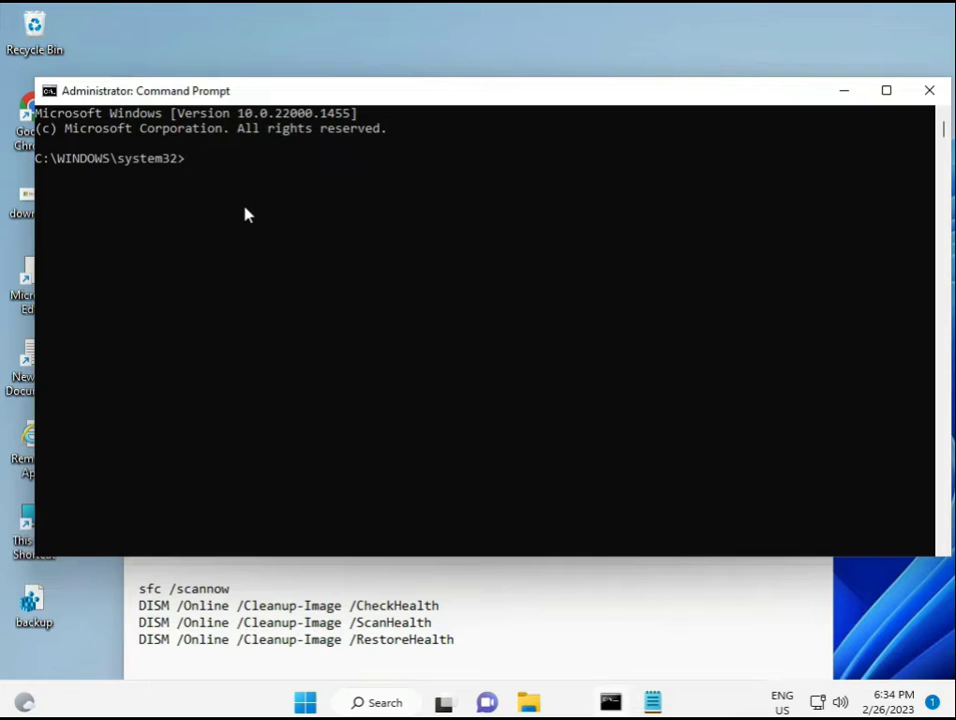
{"action": "type", "text": "sfc"}
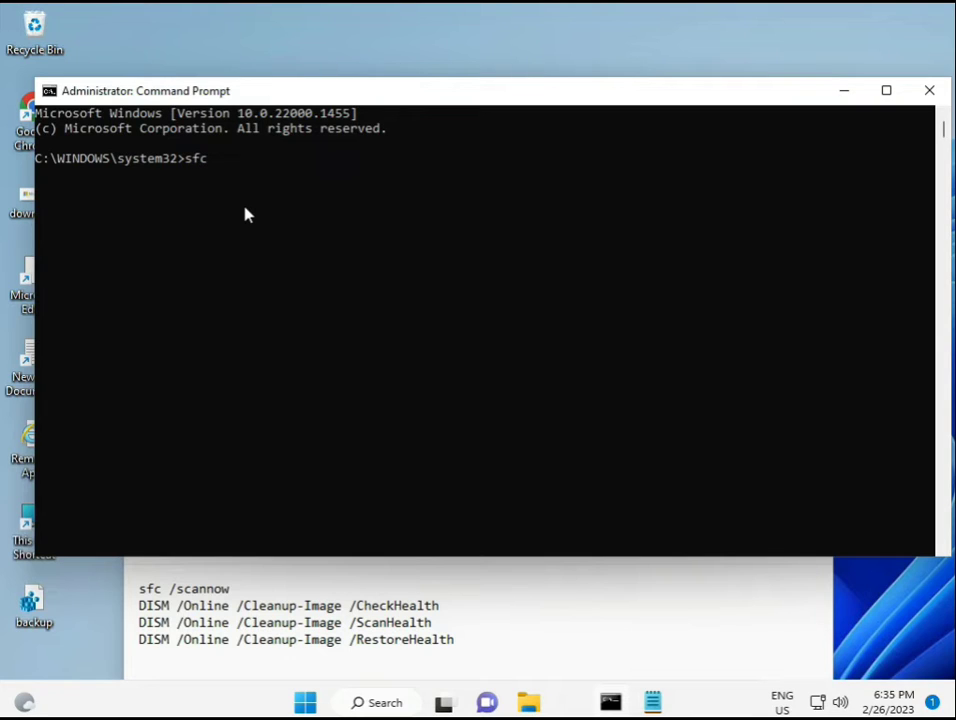
{"action": "type", "text": "/scanno"}
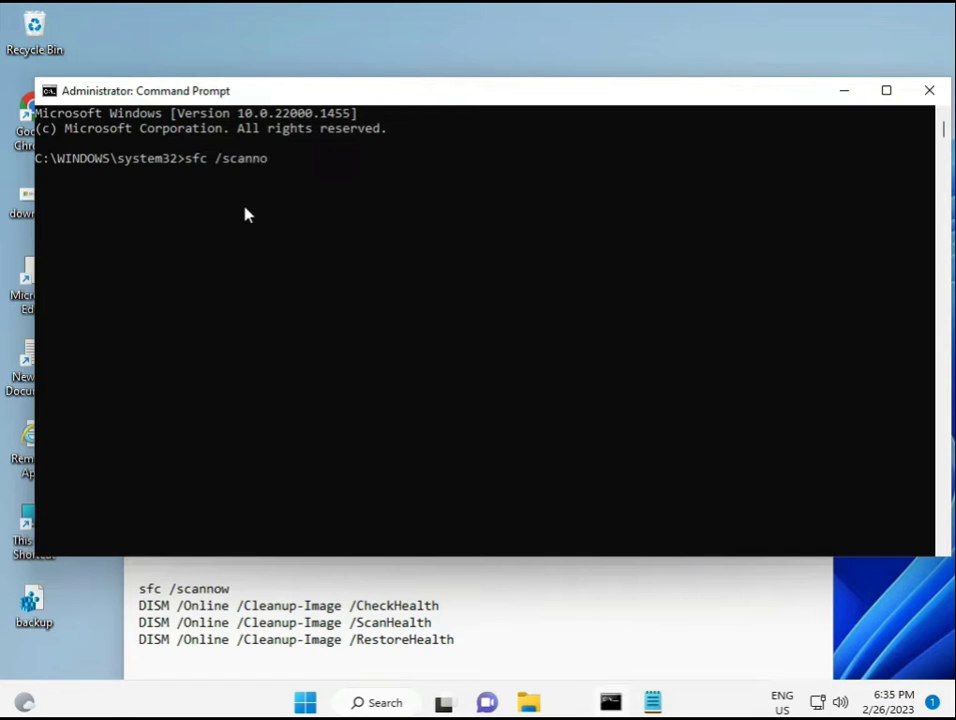
{"action": "type", "text": "w"}
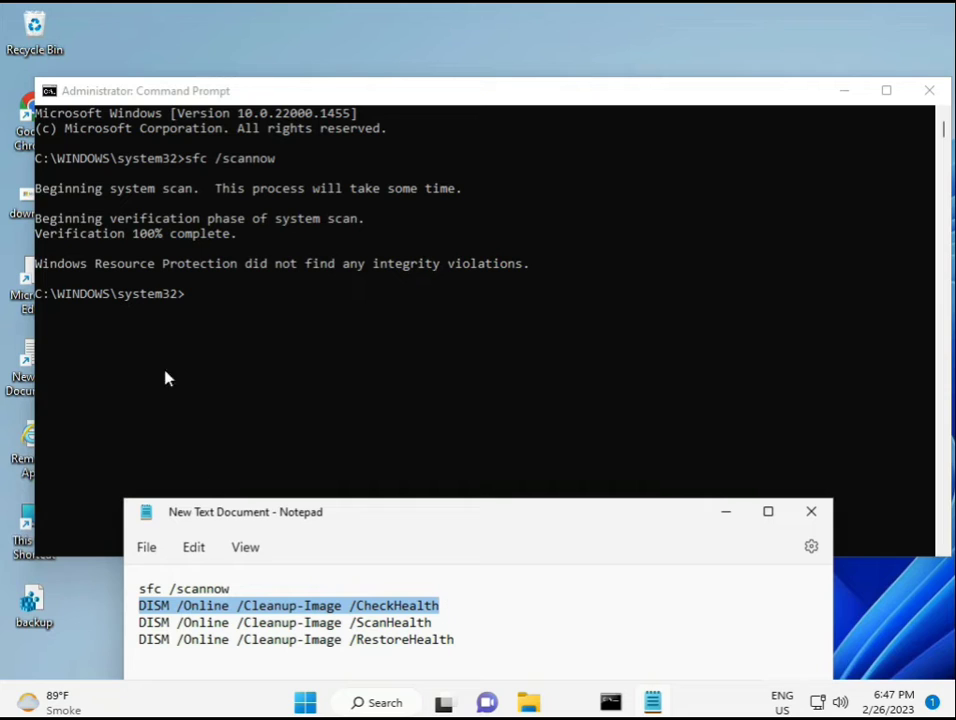
{"action": "mouse_move", "coordinate": [239, 568]}
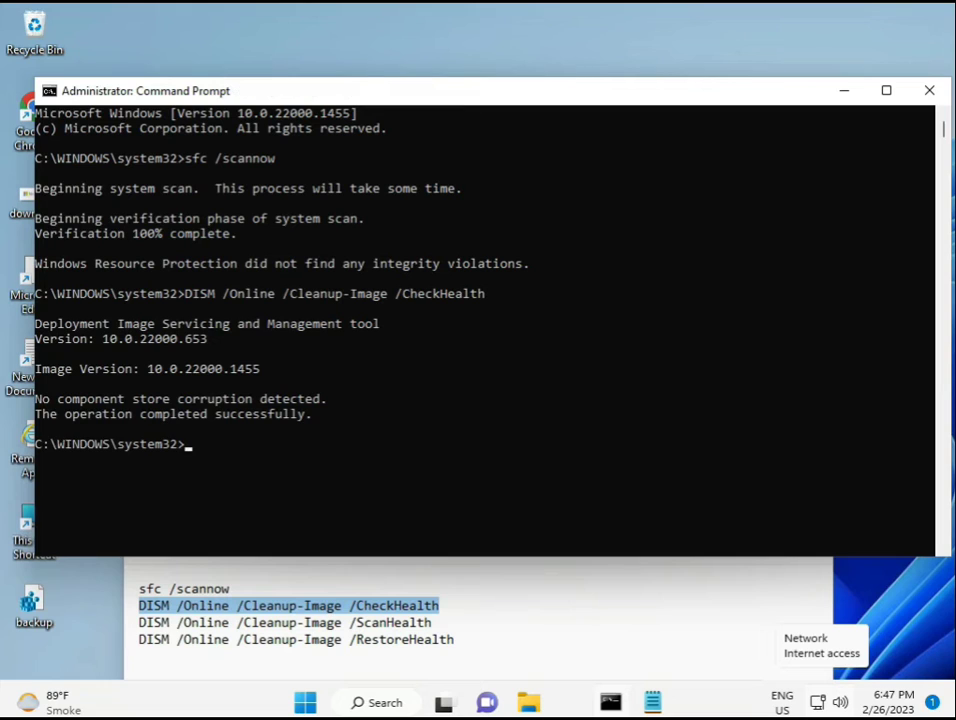
{"action": "mouse_move", "coordinate": [287, 705]}
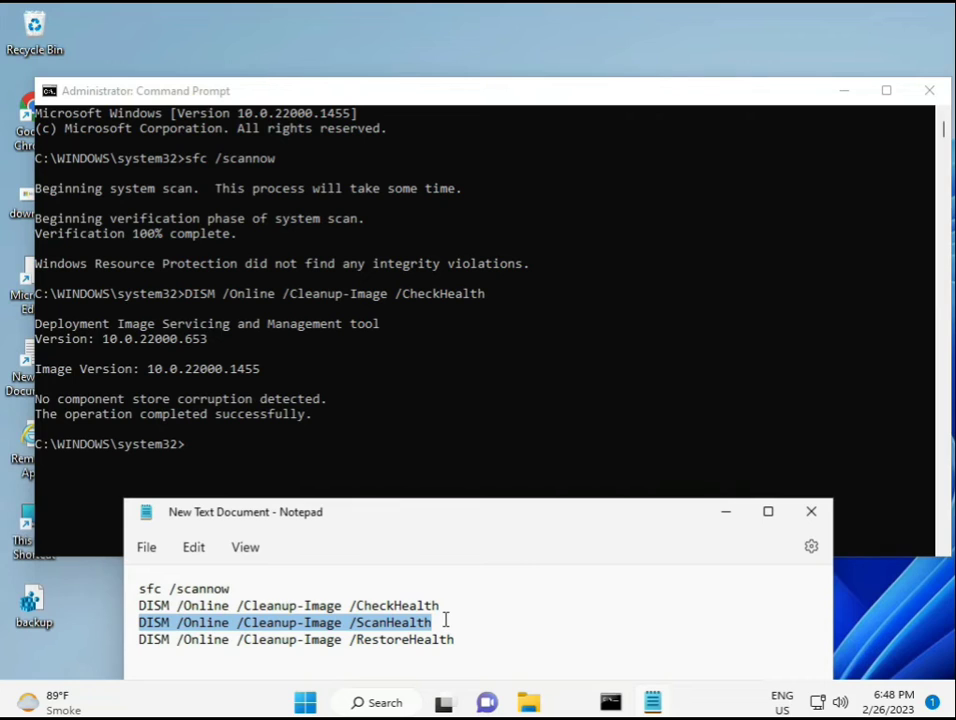
{"action": "mouse_move", "coordinate": [460, 401]}
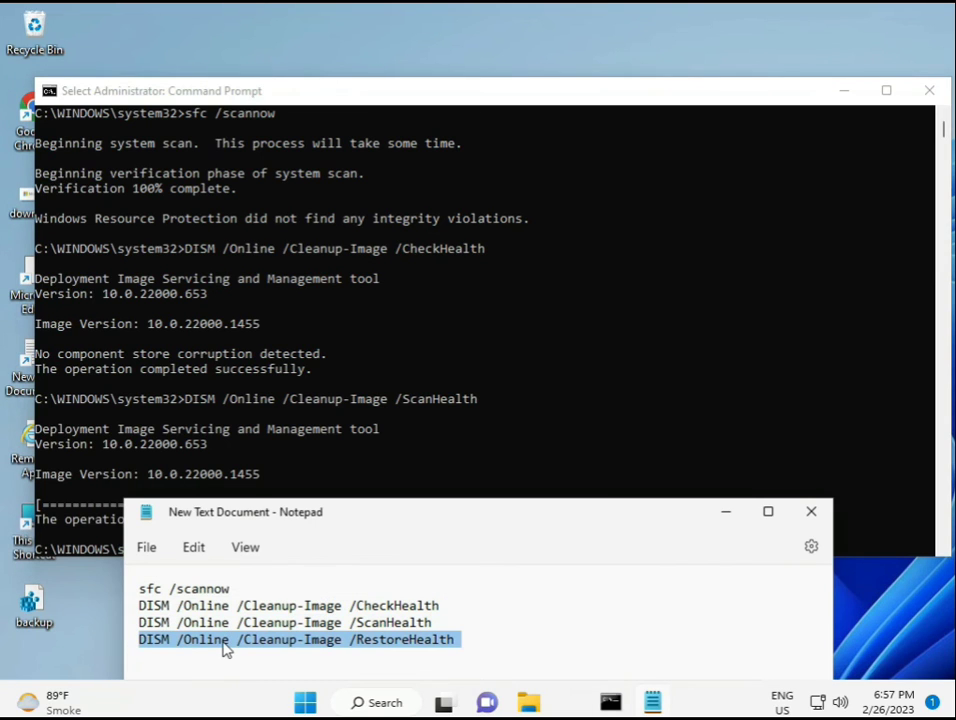
{"action": "mouse_move", "coordinate": [283, 380]}
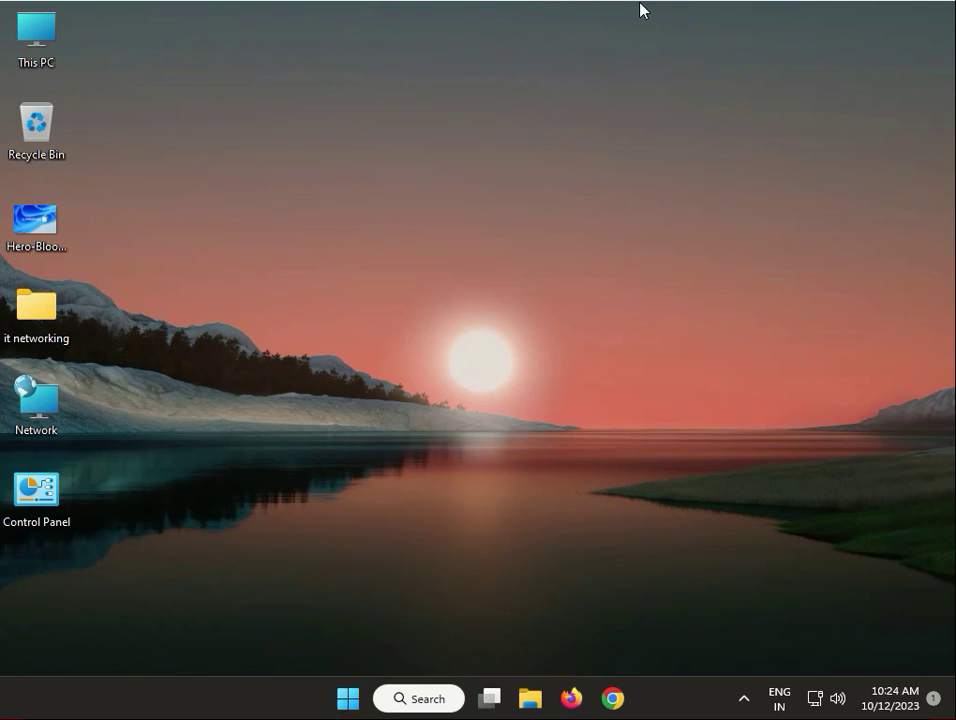
{"action": "mouse_move", "coordinate": [192, 462]}
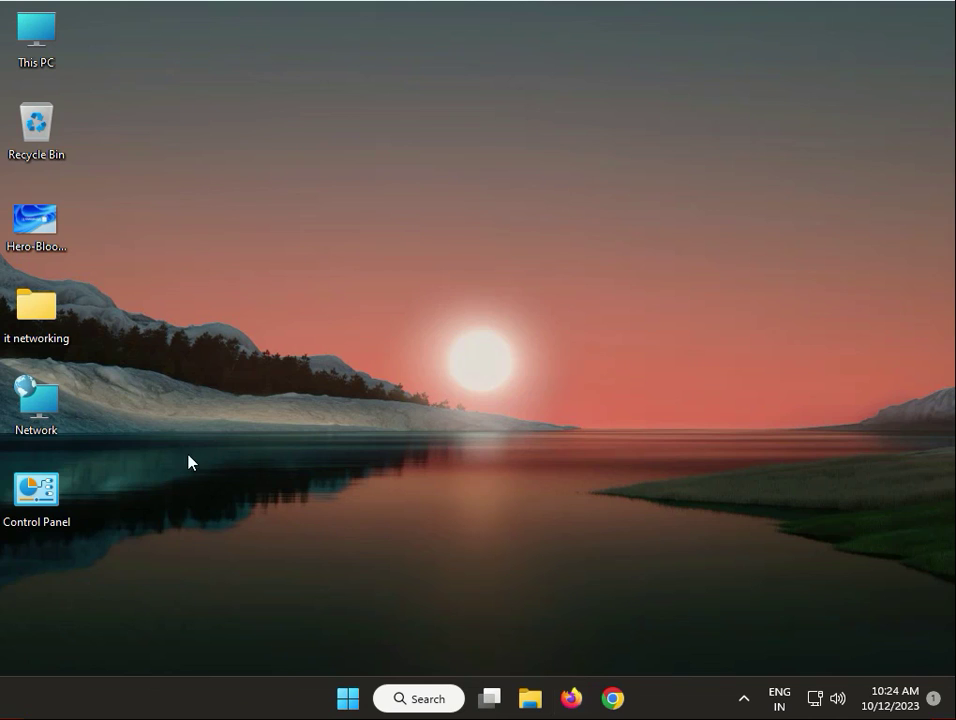
Step: Open the Start menu's power options to reach Restart
{"action": "left_click", "coordinate": [347, 698]}
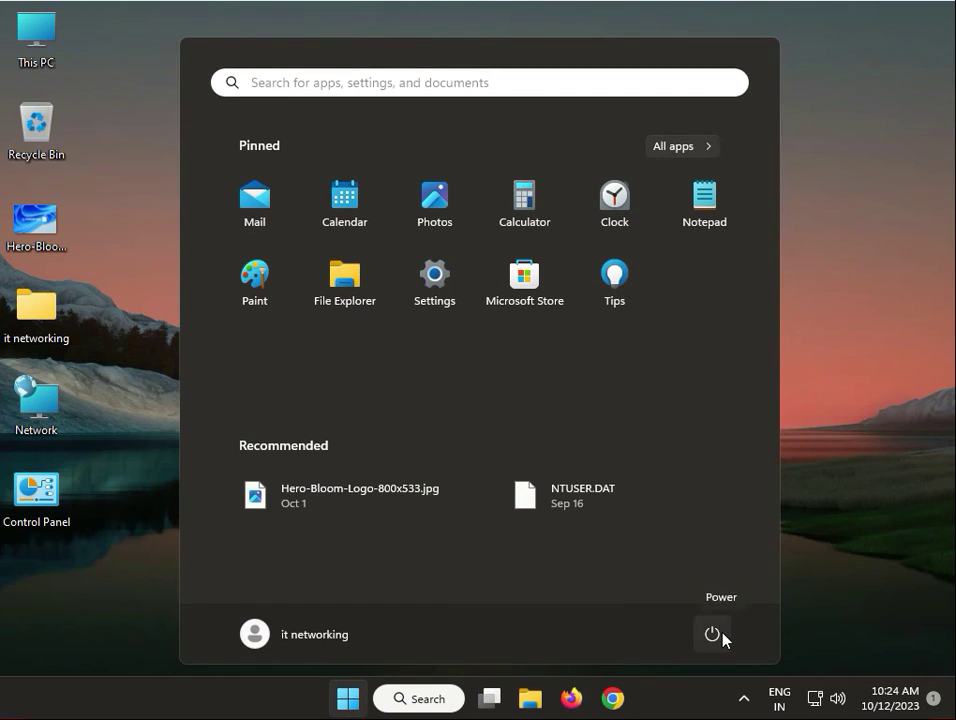
{"action": "left_click", "coordinate": [712, 634]}
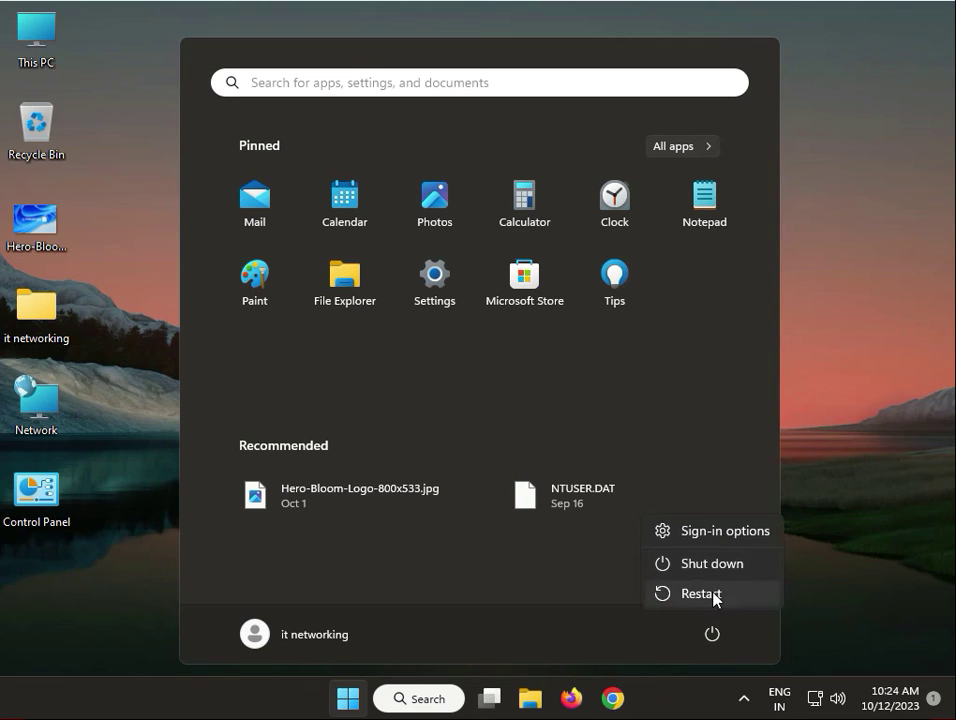